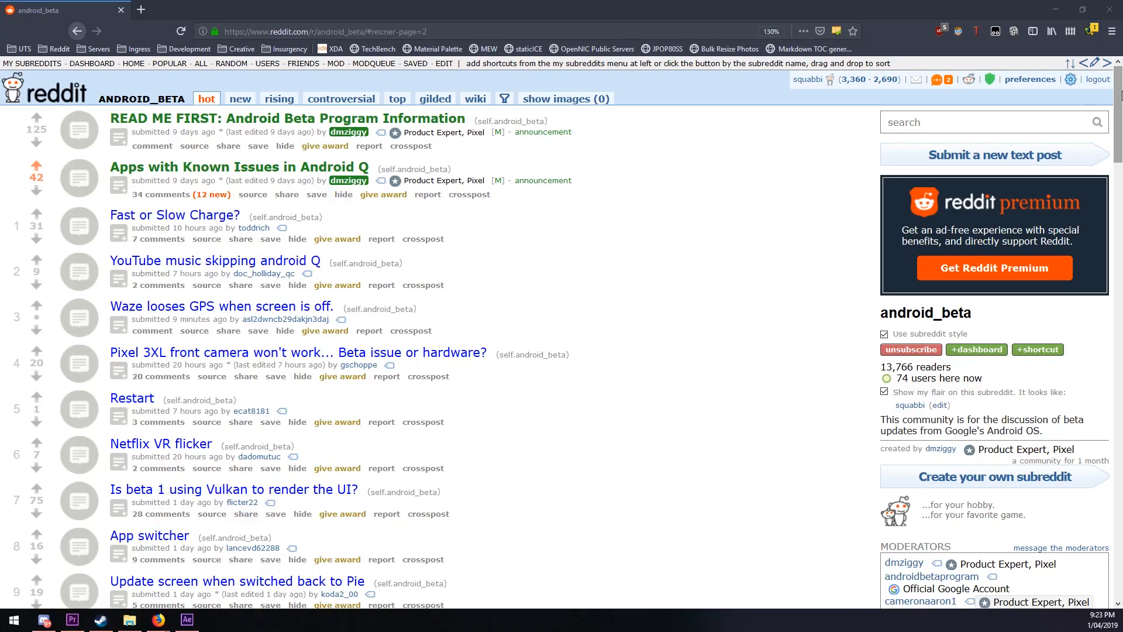
- Read the r/android_beta community wiki listing apps broken on the Android Q beta
scroll(down, 3)
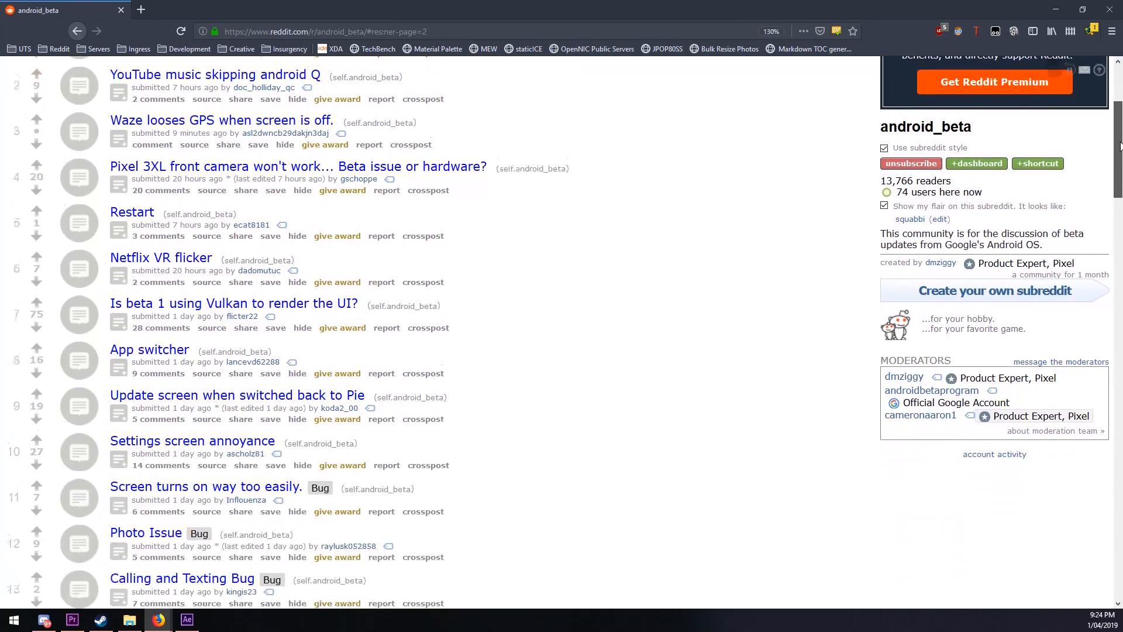
scroll(down, 3)
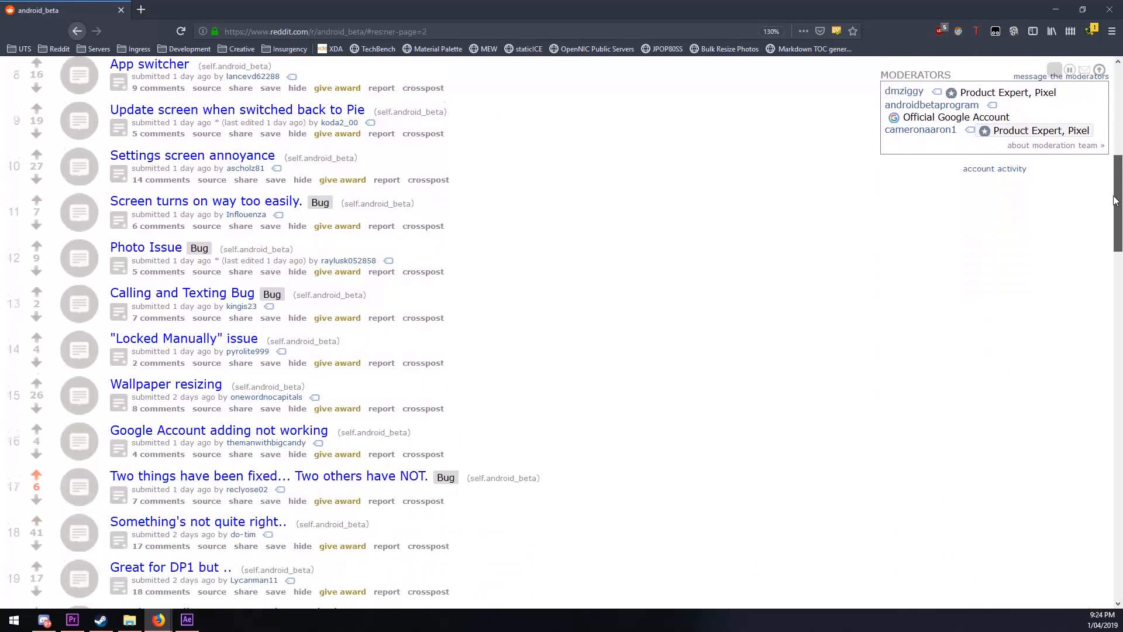
scroll(down, 3)
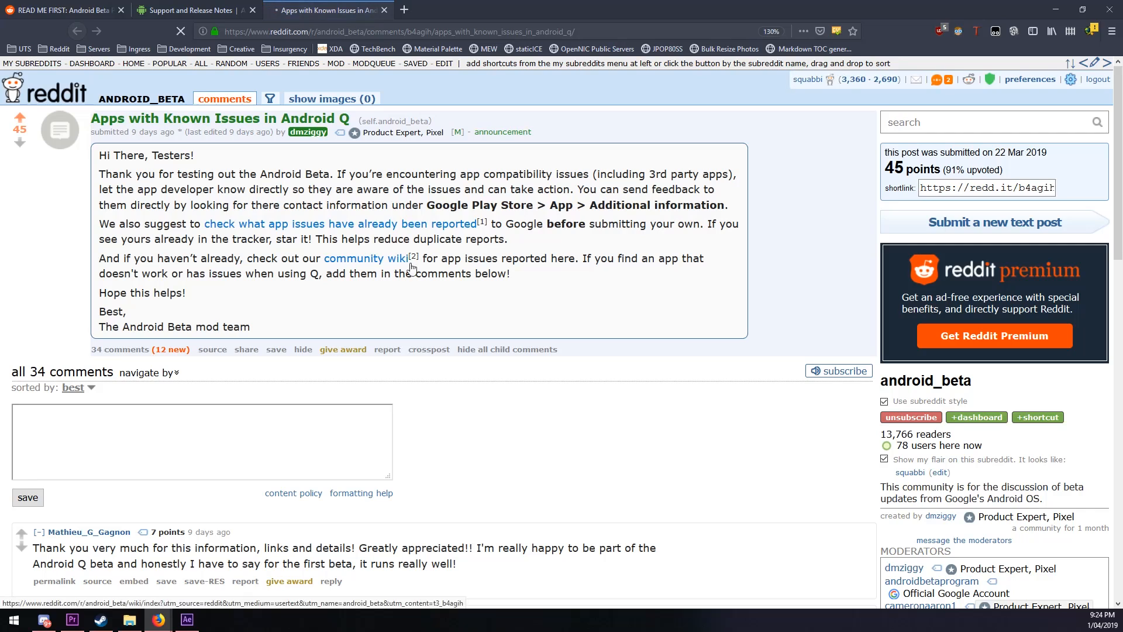
click(365, 259)
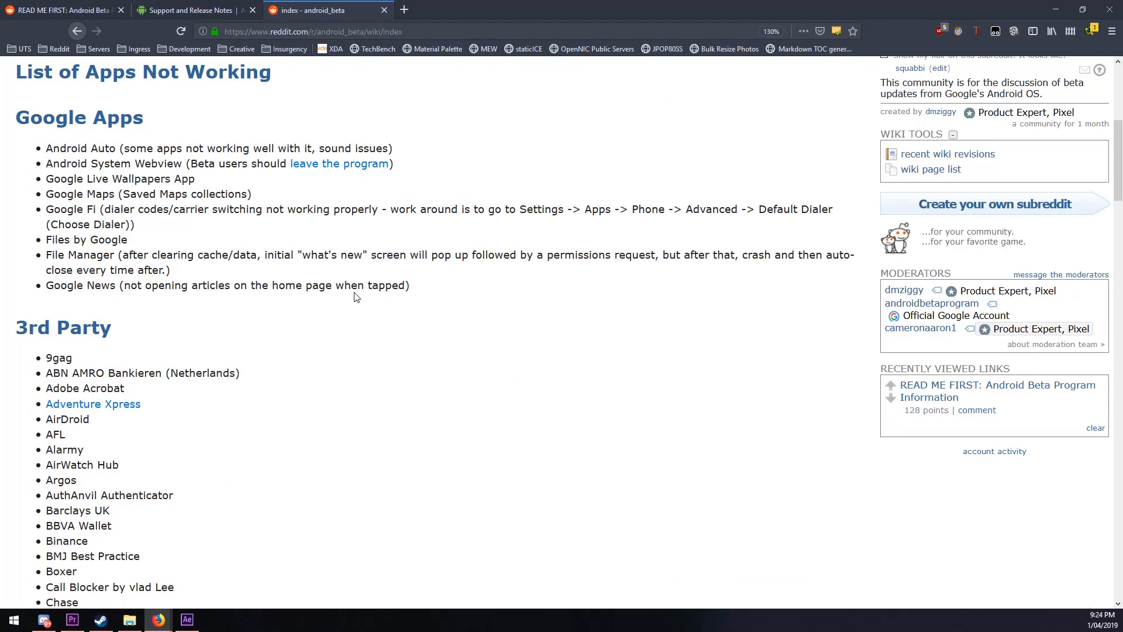
scroll(down, 3)
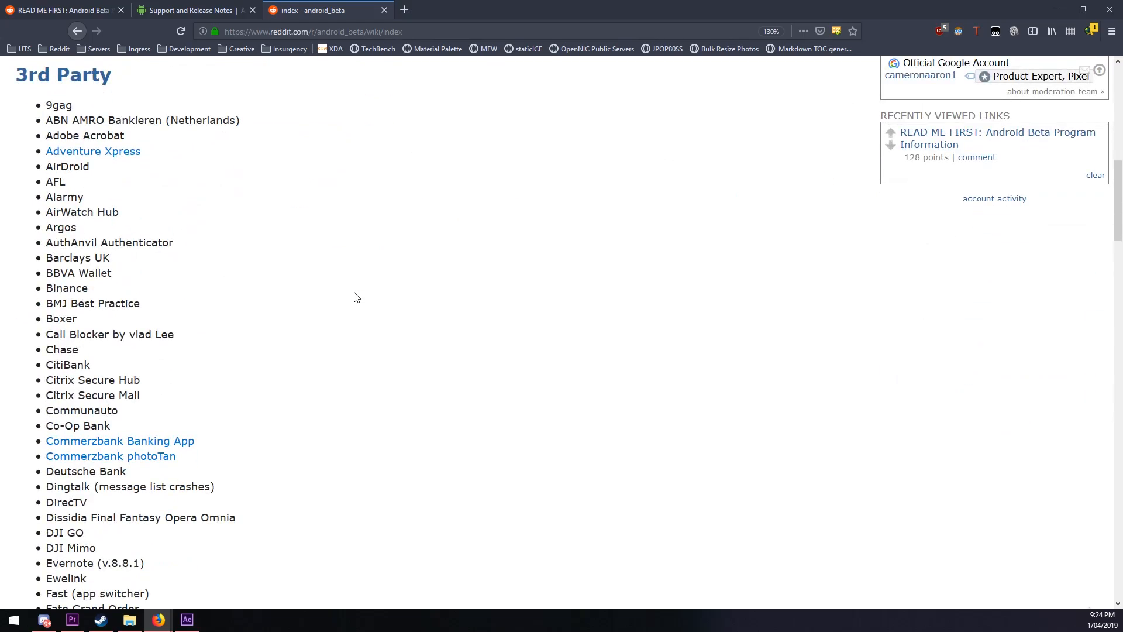
scroll(down, 3)
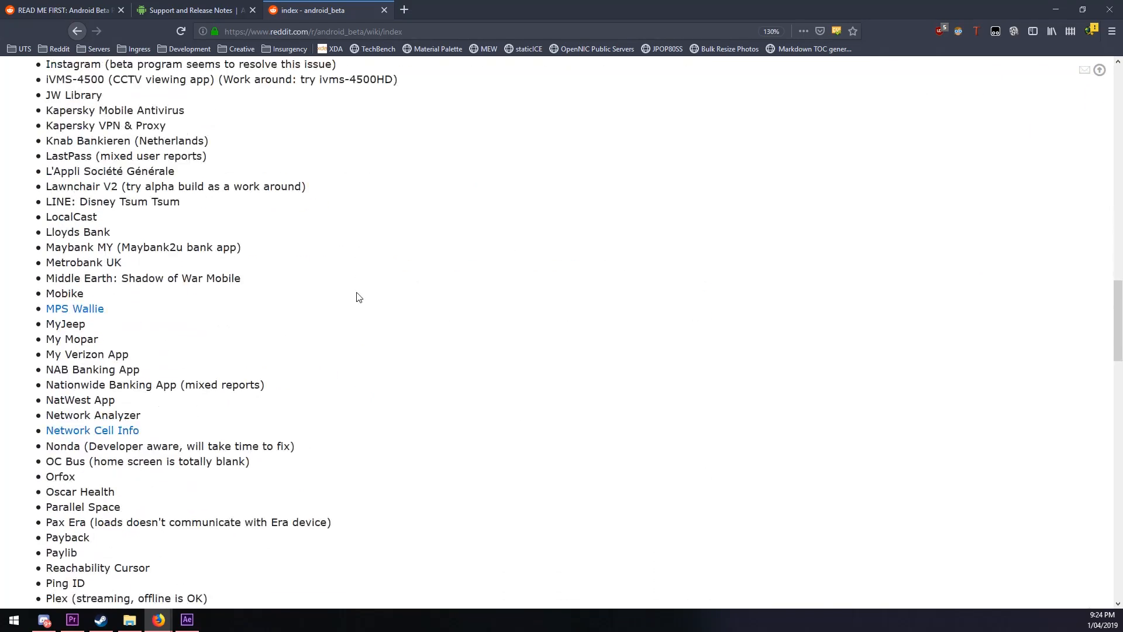
scroll(down, 3)
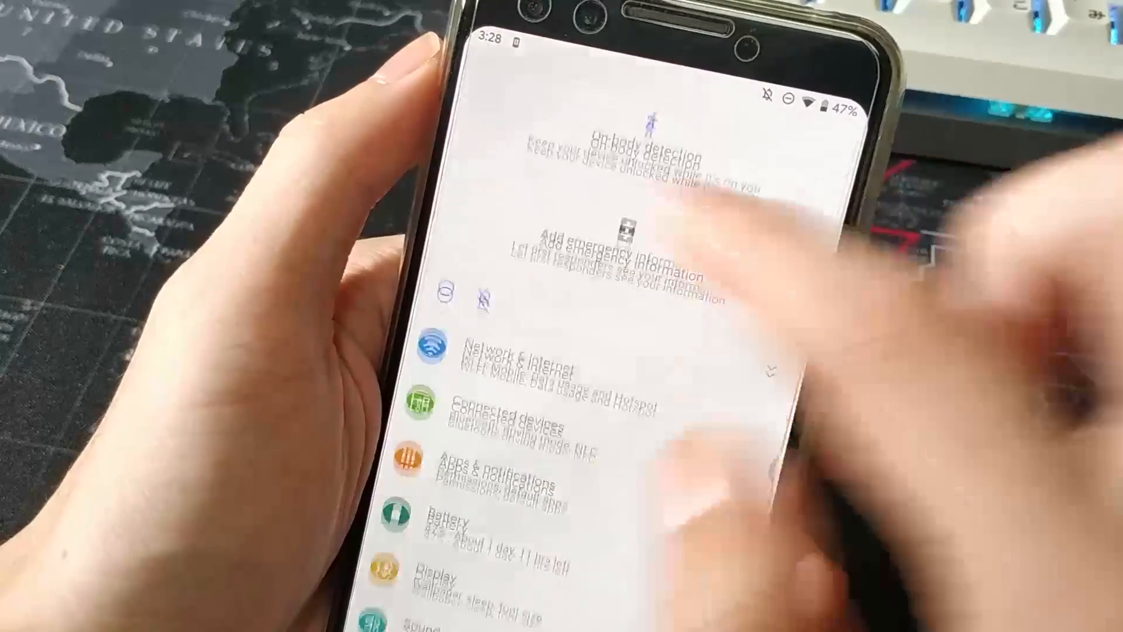
- Search installed apps for Ingress, then go to the System settings page
scroll(down, 3)
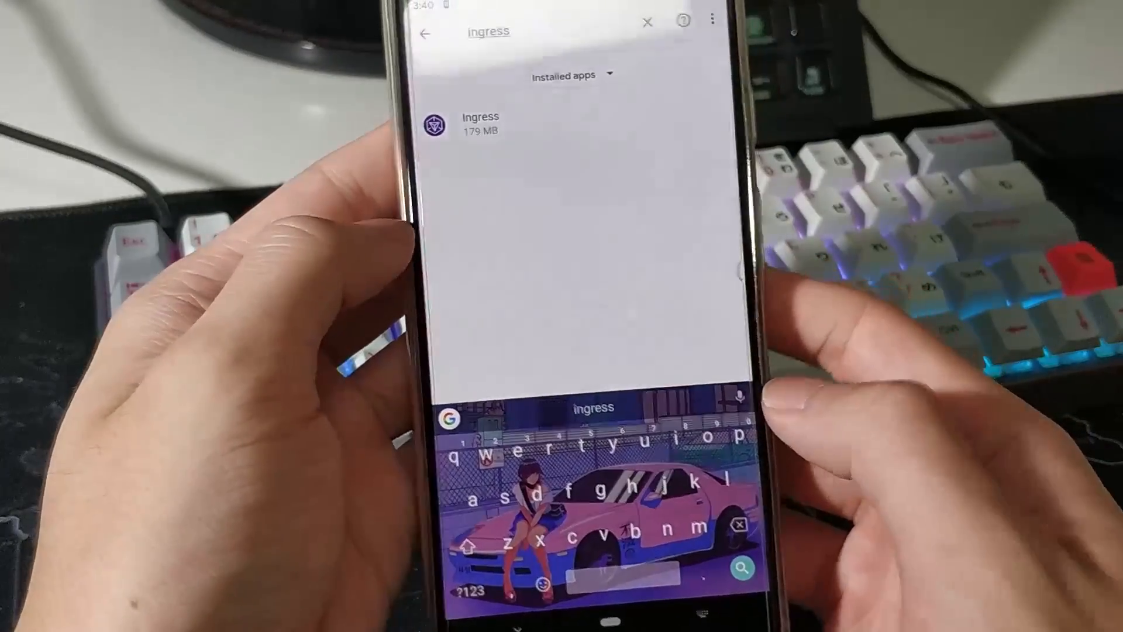
click(646, 22)
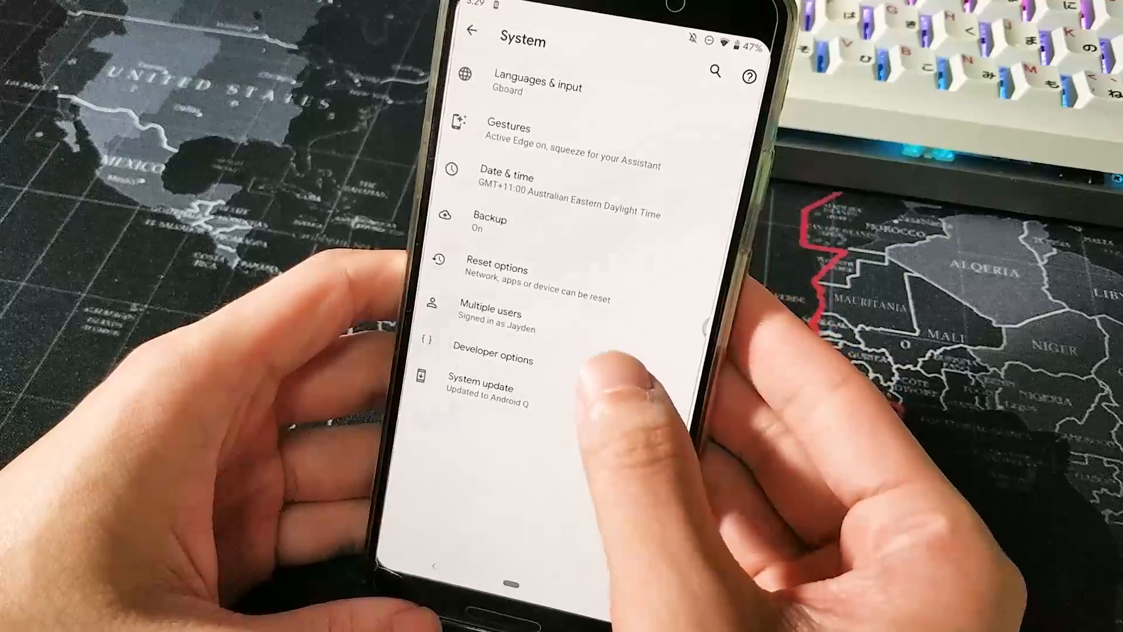
- Browse the Feature flags list in Developer options
click(493, 358)
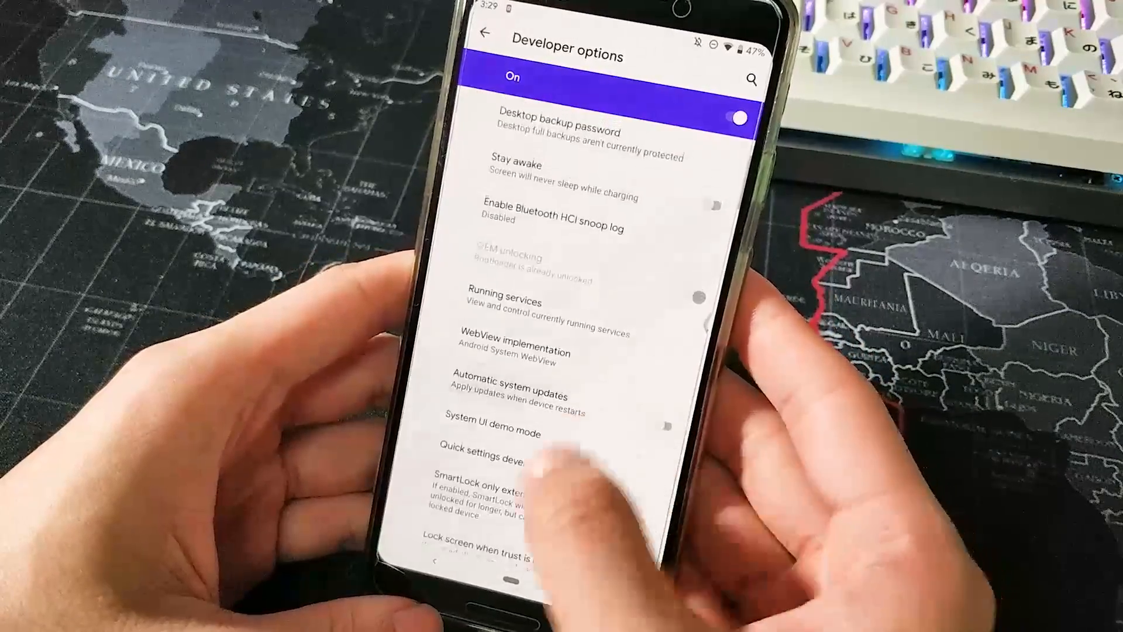
scroll(down, 3)
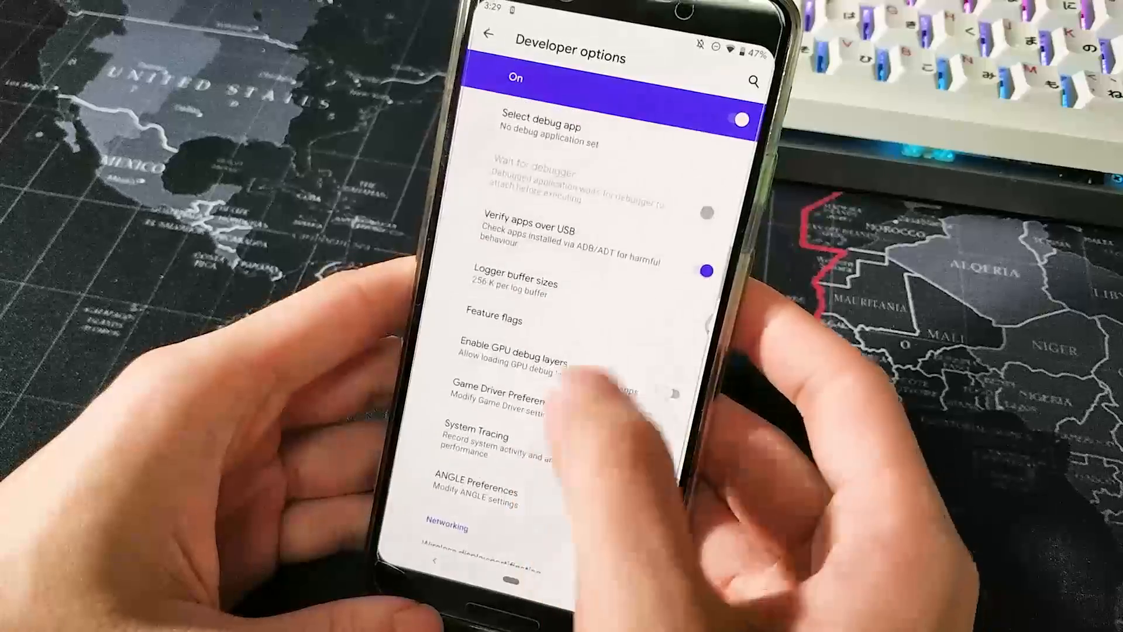
click(493, 320)
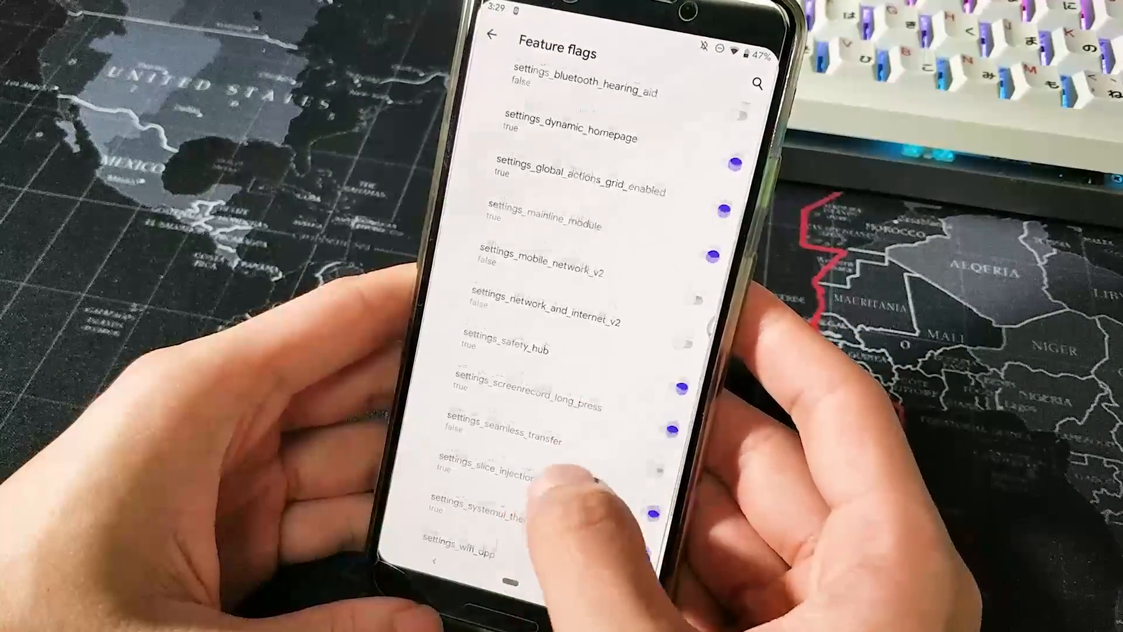
scroll(down, 3)
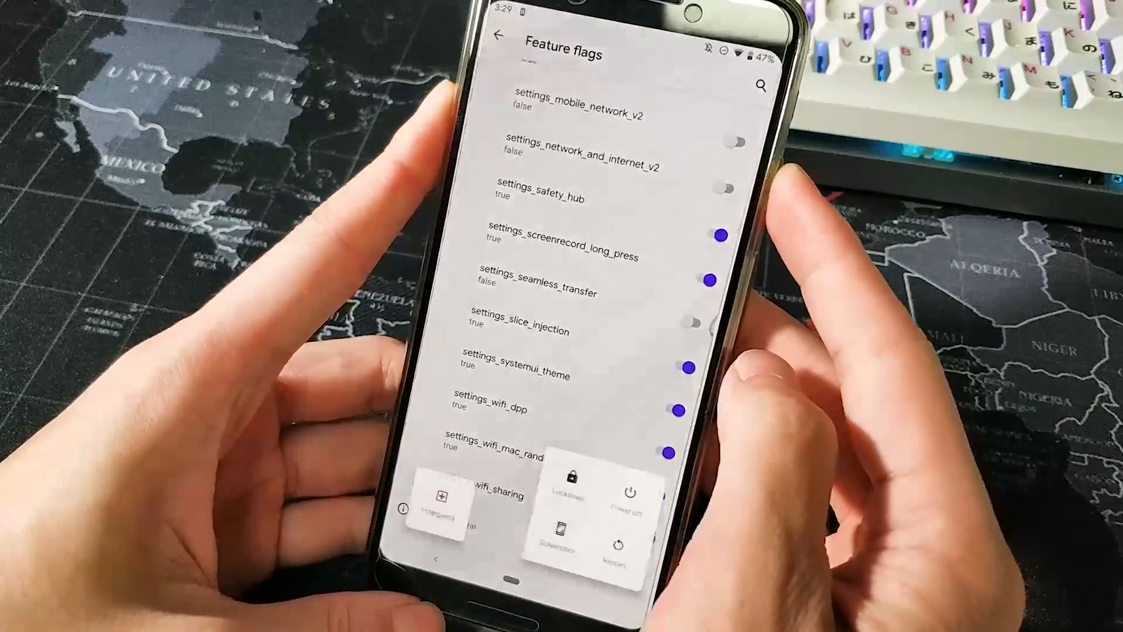
scroll(down, 3)
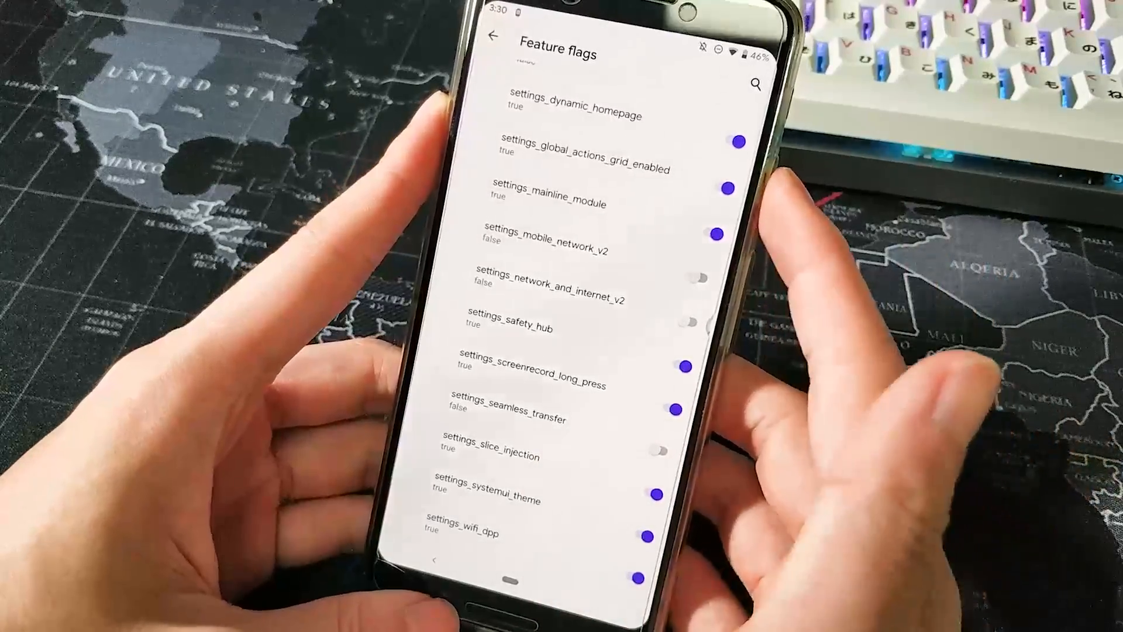
- Start a screen recording from the grid power menu
key(power)
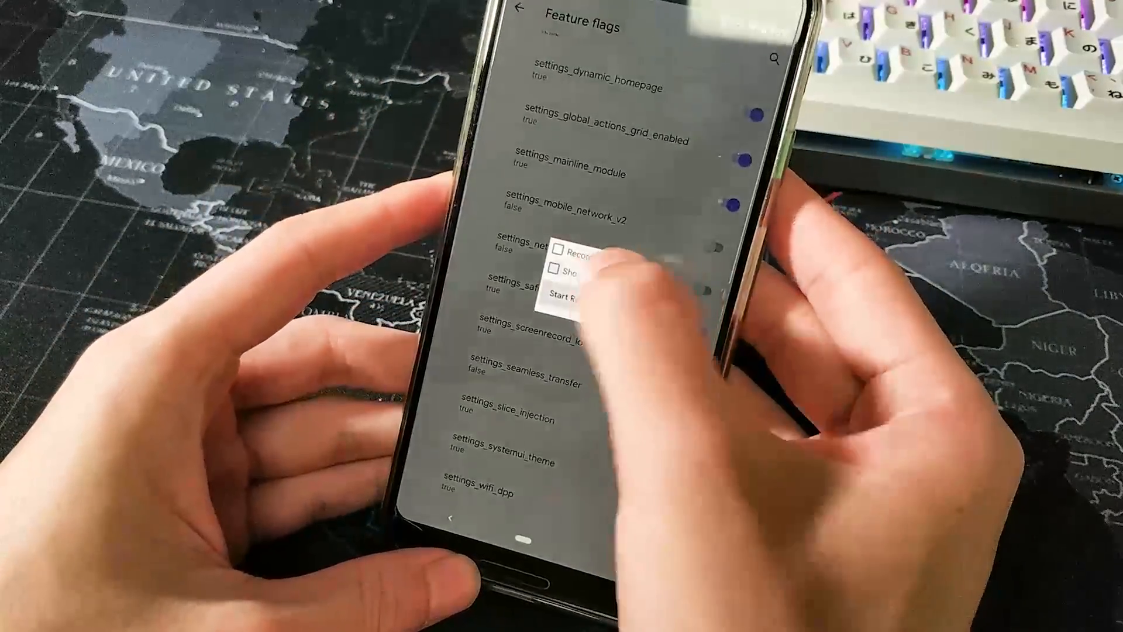
click(565, 296)
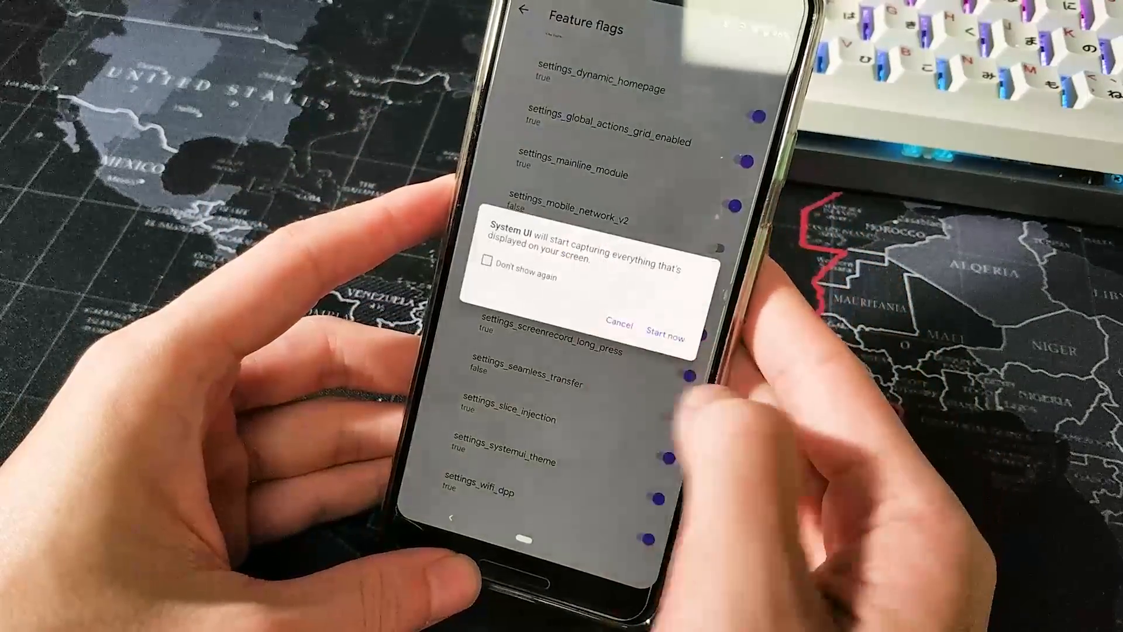
click(667, 329)
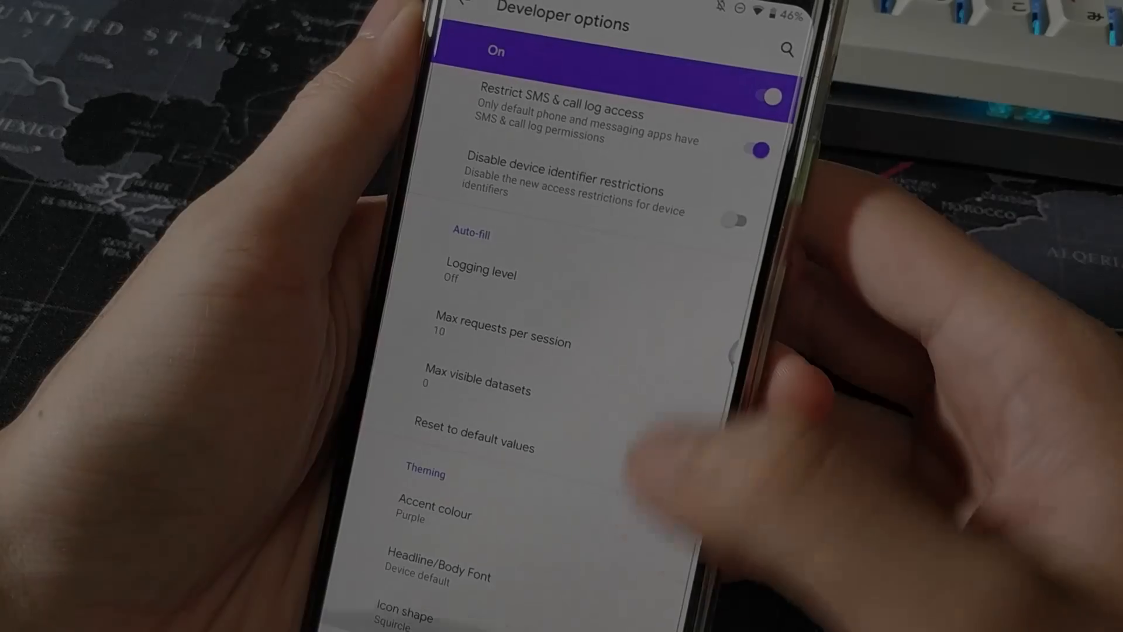
- In Theming, set the accent colour to Green and choose a headline/body font
click(434, 514)
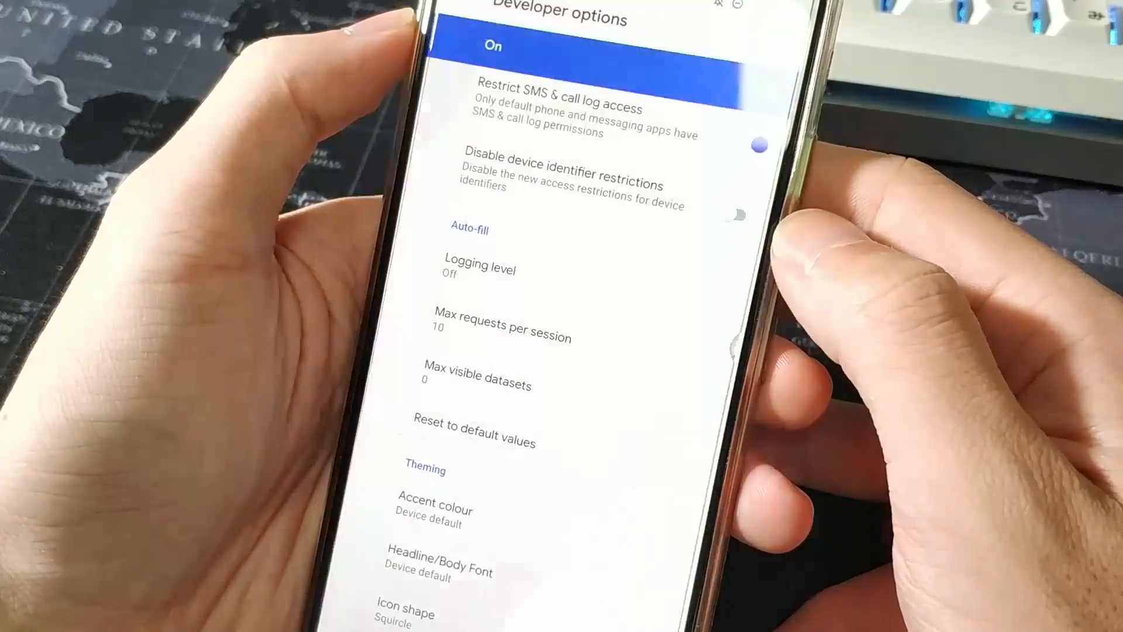
click(750, 86)
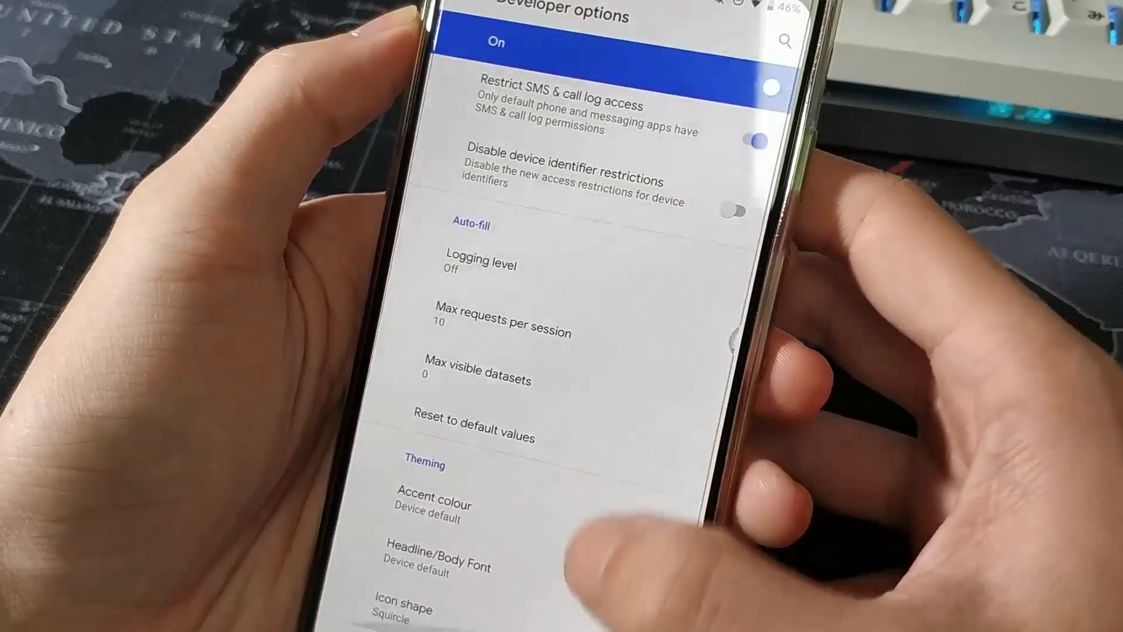
click(433, 509)
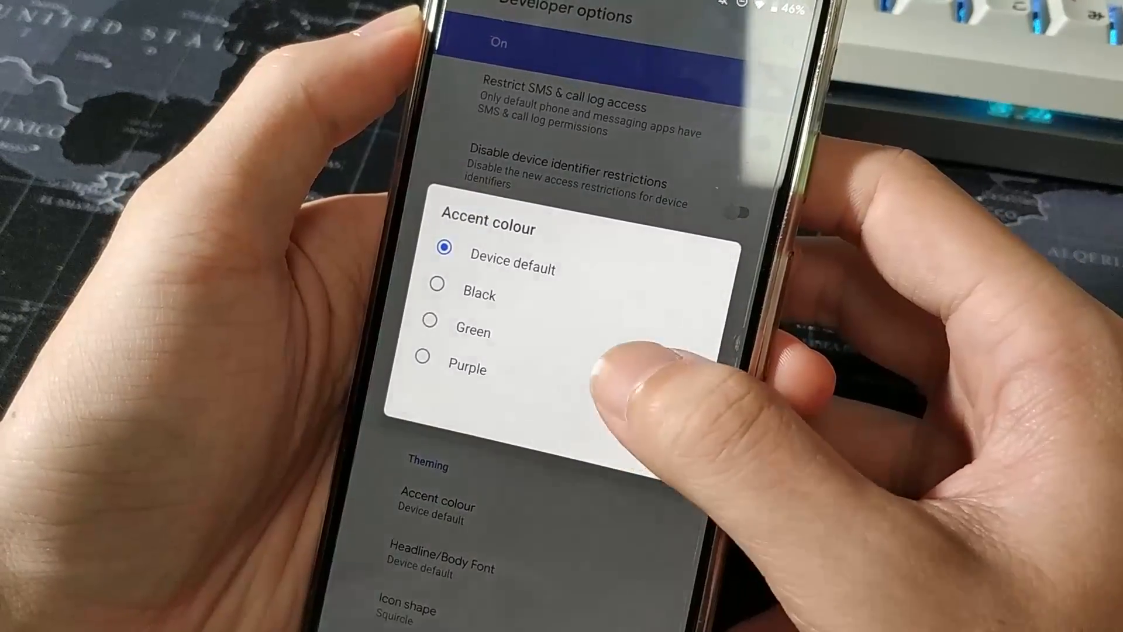
click(473, 332)
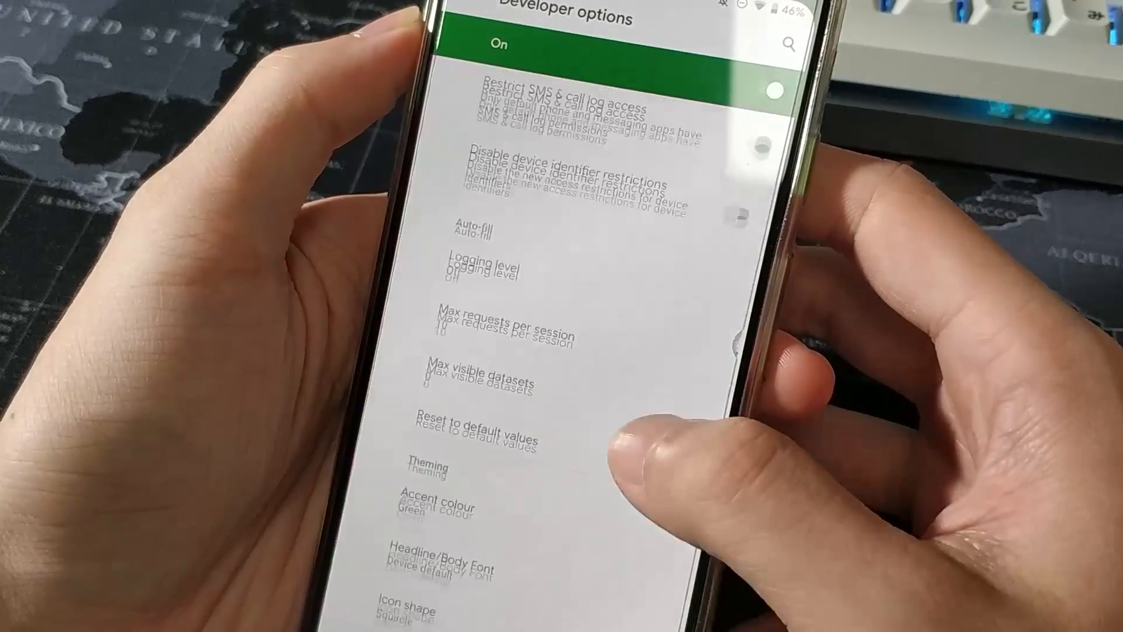
click(444, 569)
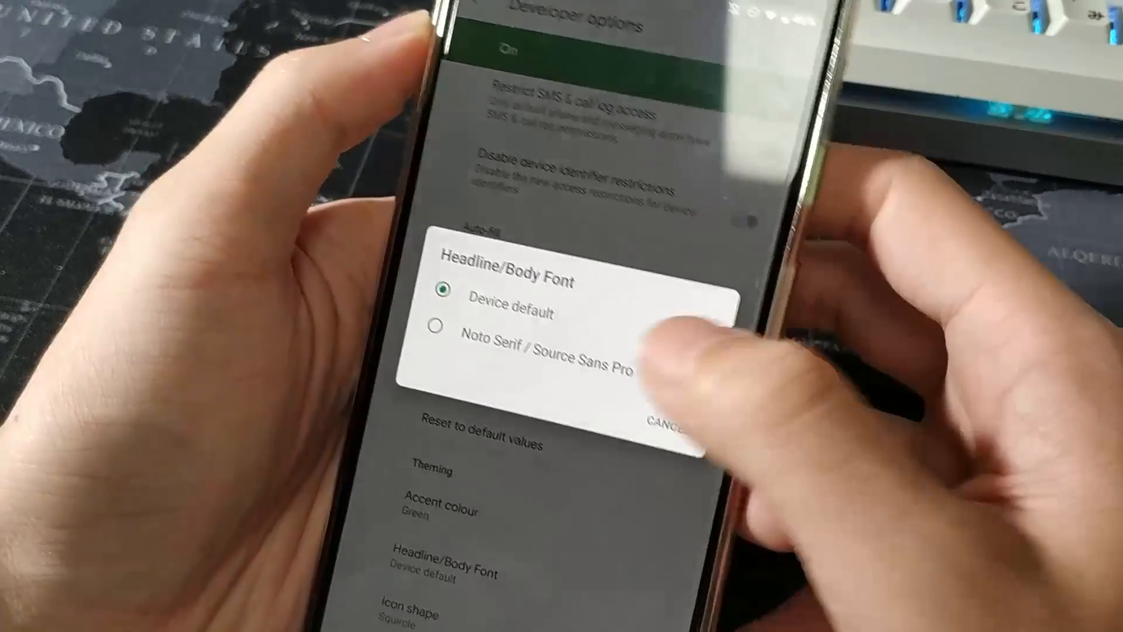
click(549, 357)
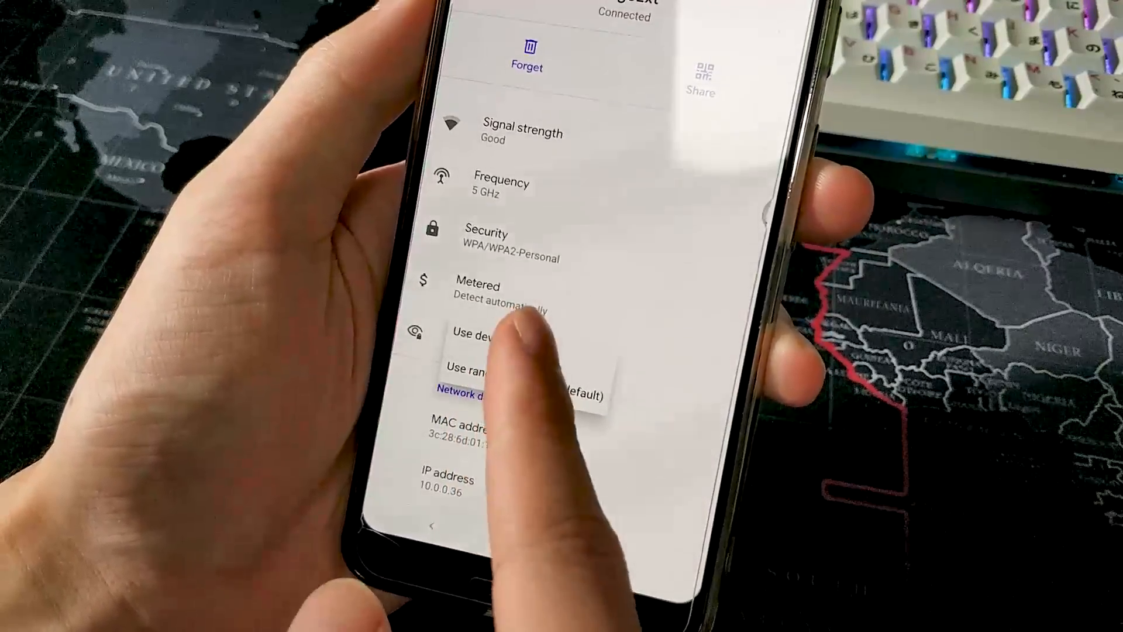
- Set the connected network's privacy to 'Use device MAC' and return to Wi-Fi
click(481, 44)
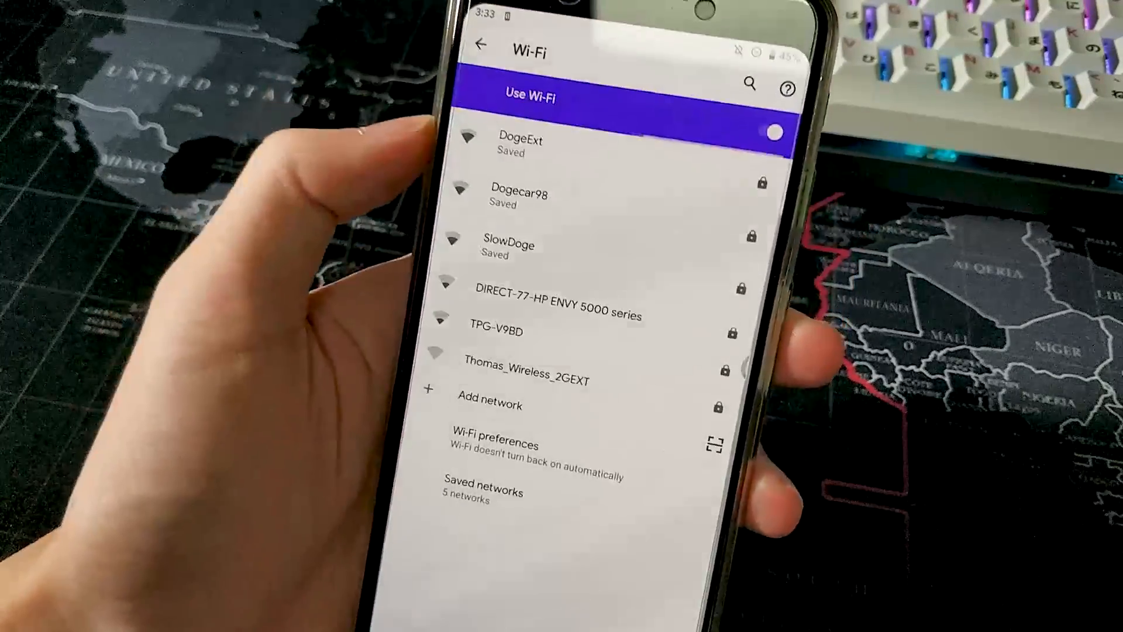
- Launch Ingress and dismiss the 'built for an older version of Android' warning
click(545, 143)
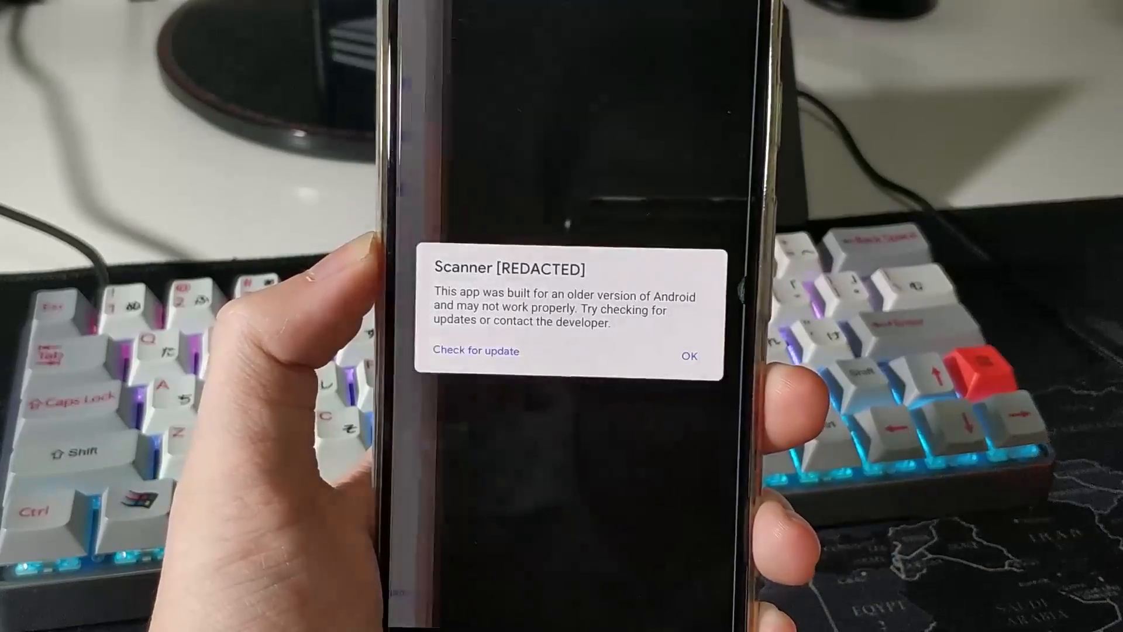
click(688, 357)
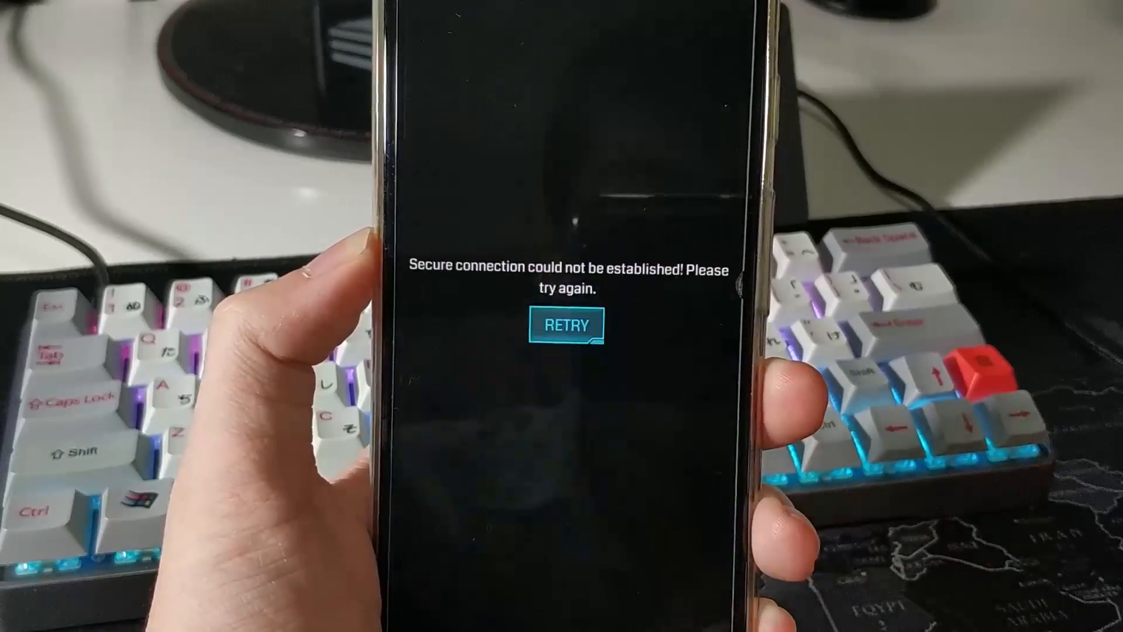
- Launch Ingress, deny contacts, and allow camera, physical activity and storage access
click(567, 325)
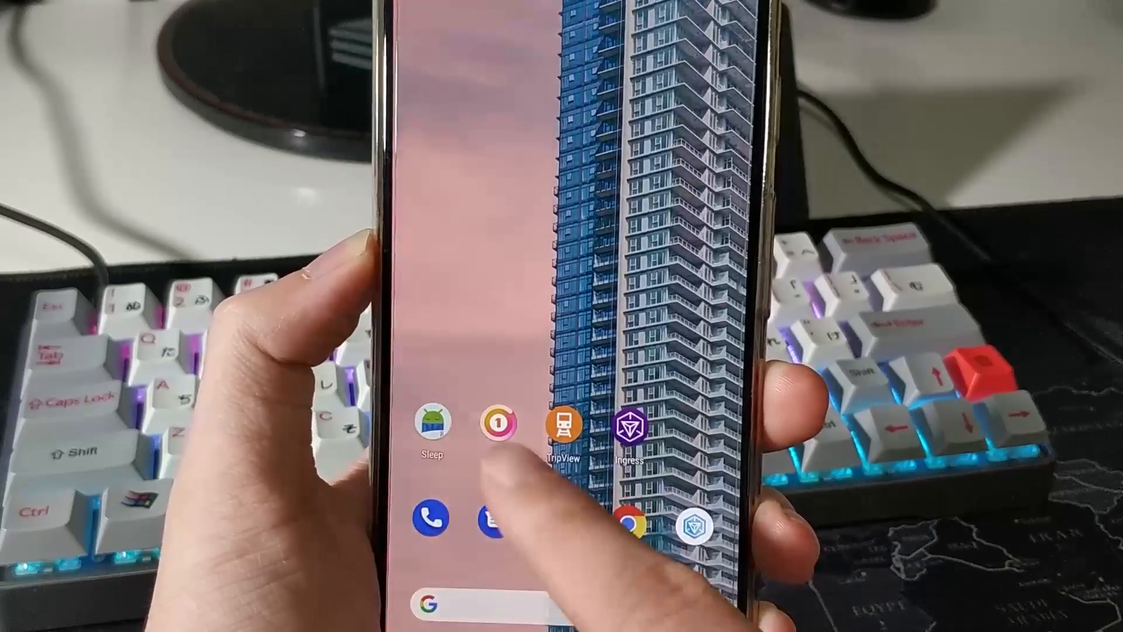
click(629, 426)
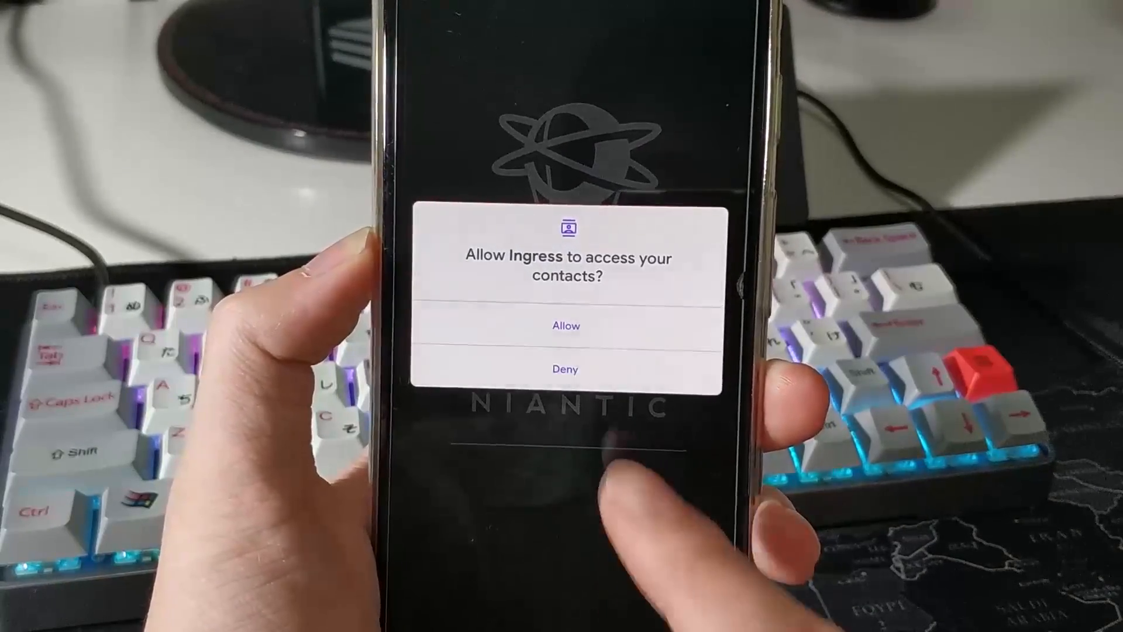
click(566, 325)
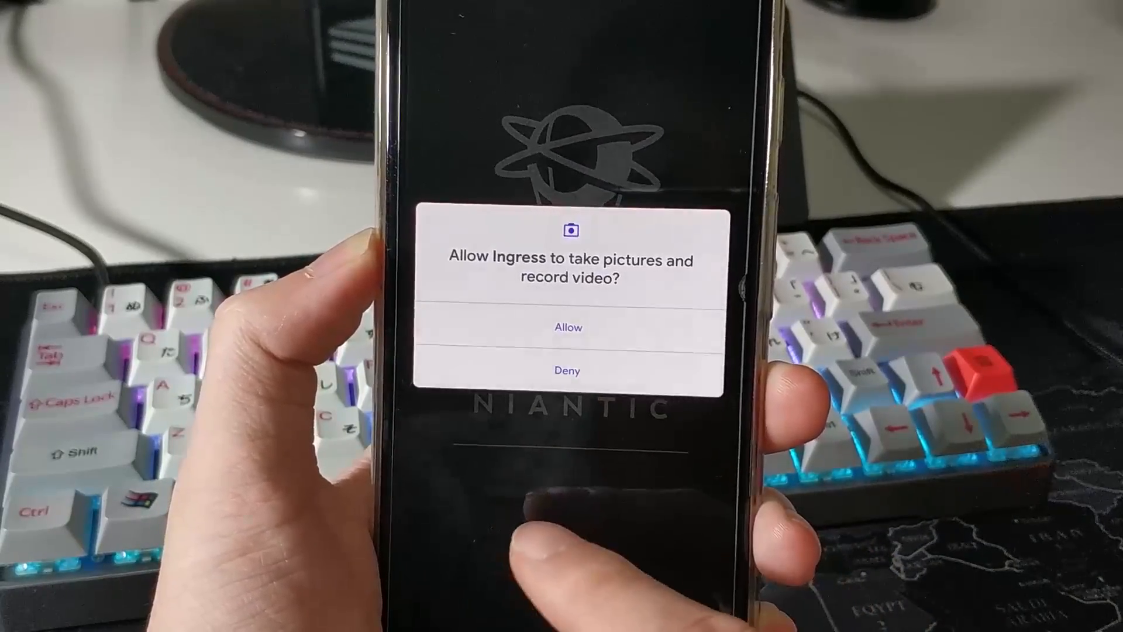
click(567, 326)
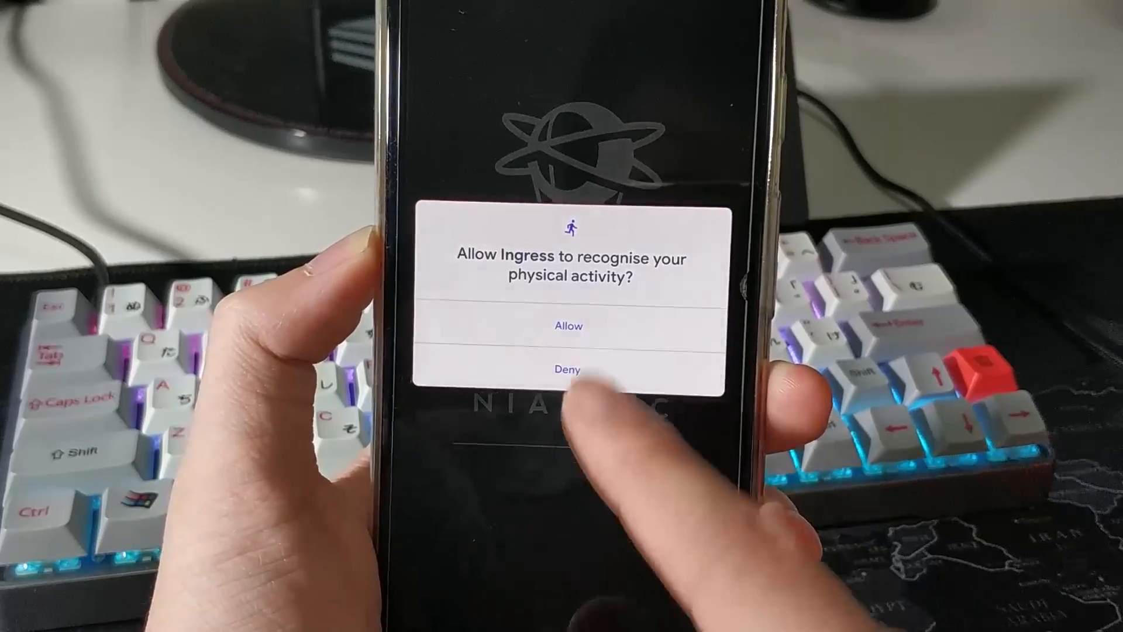
click(568, 325)
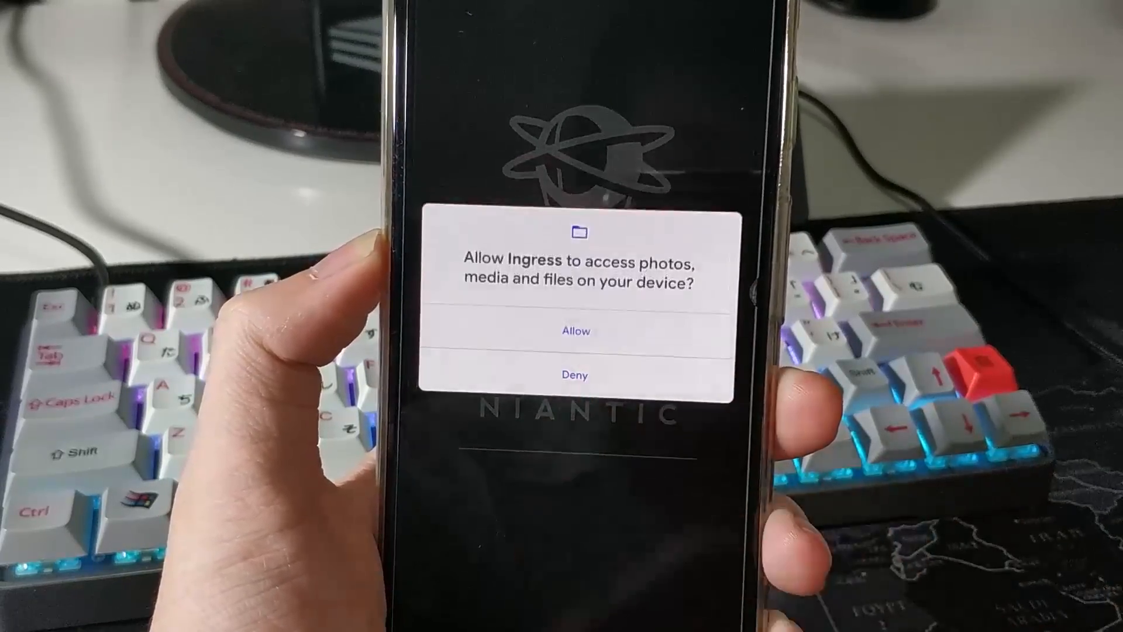
click(575, 330)
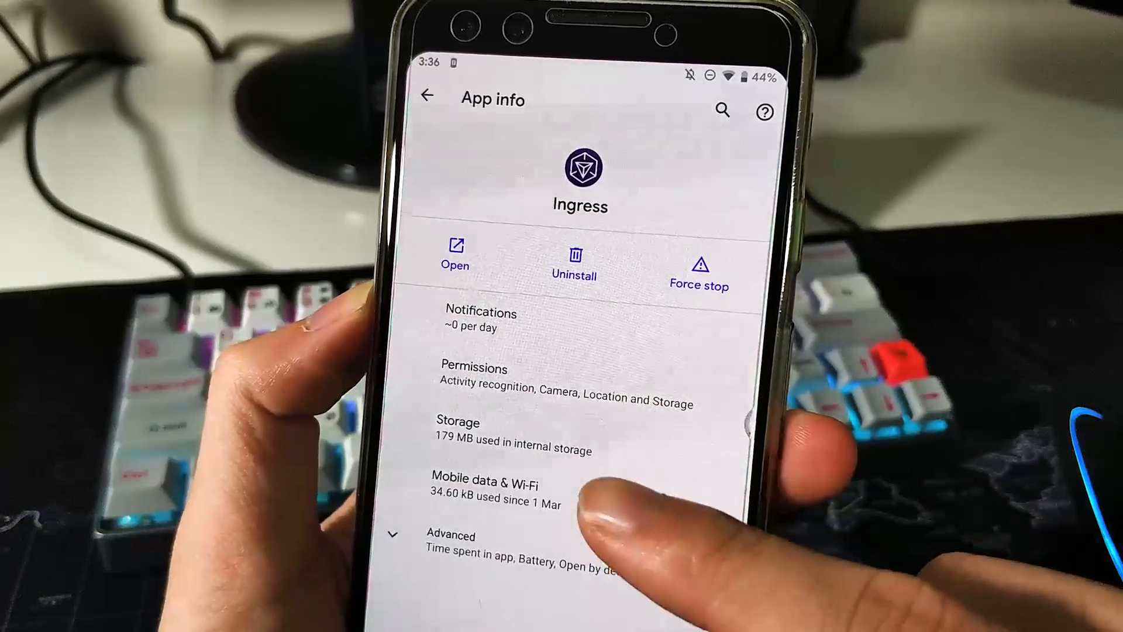
- Check Ingress's permissions, force-stop Ingress with OK, and return to Settings
click(552, 371)
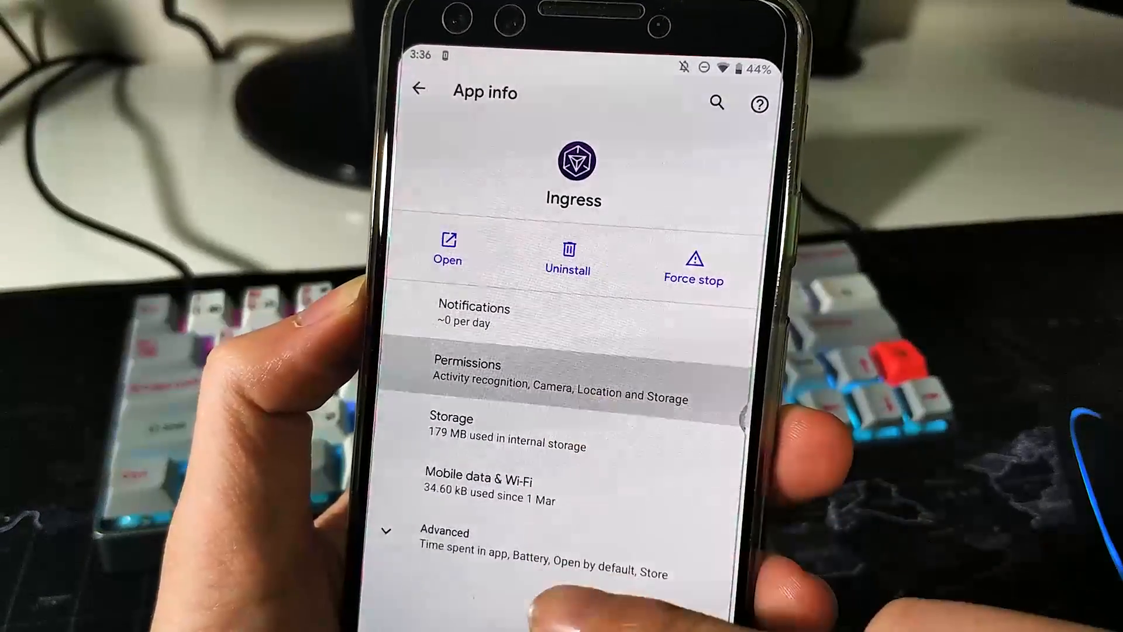
click(552, 378)
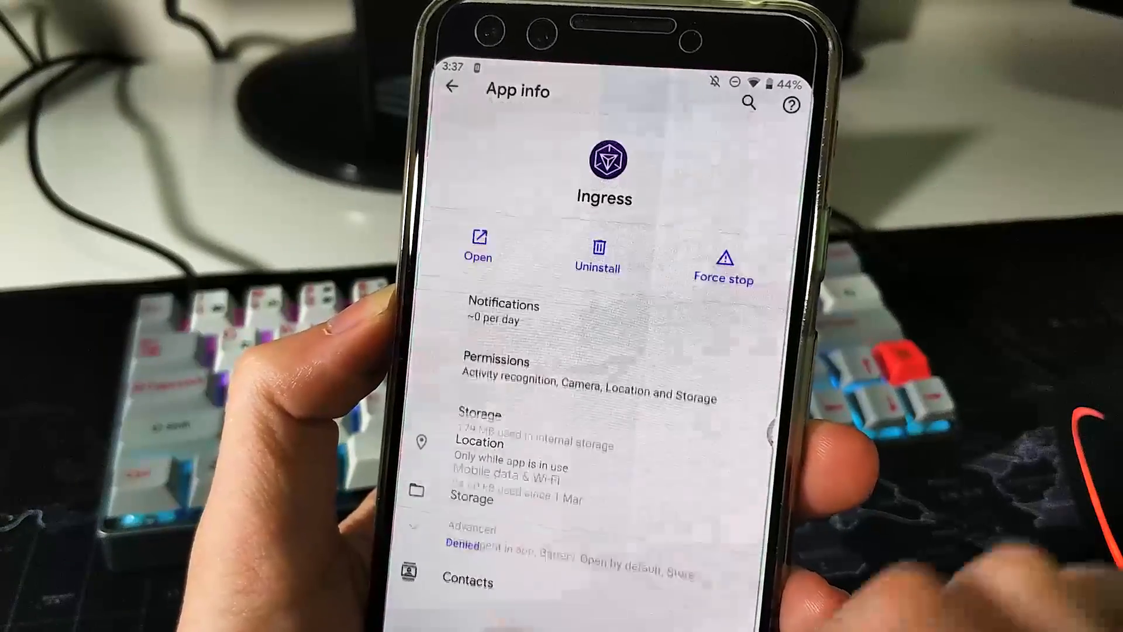
click(725, 258)
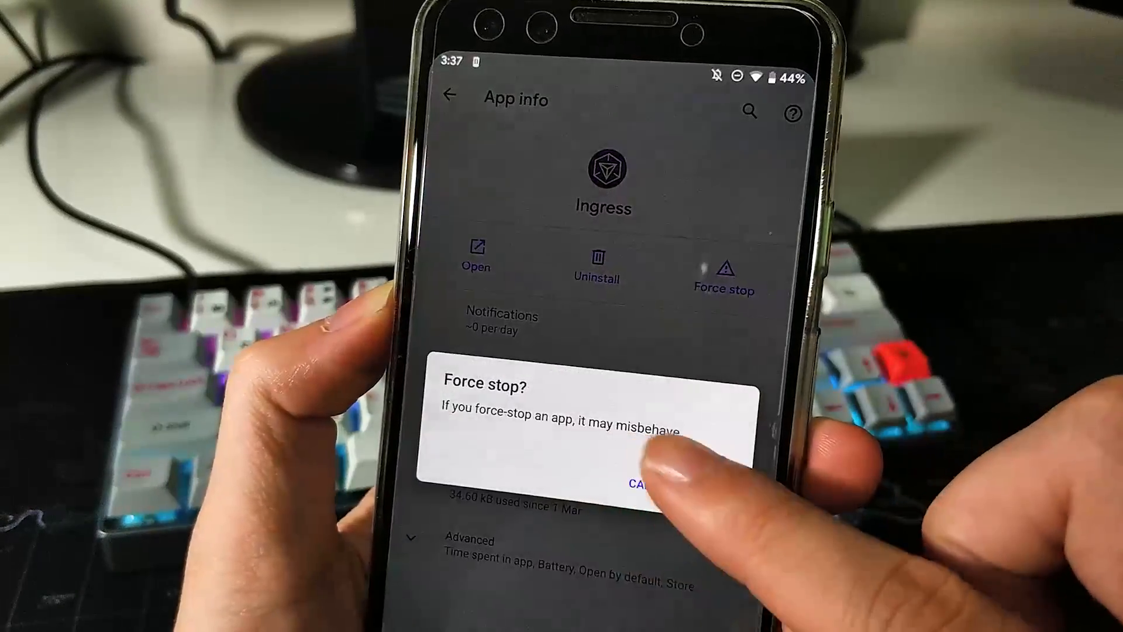
click(641, 484)
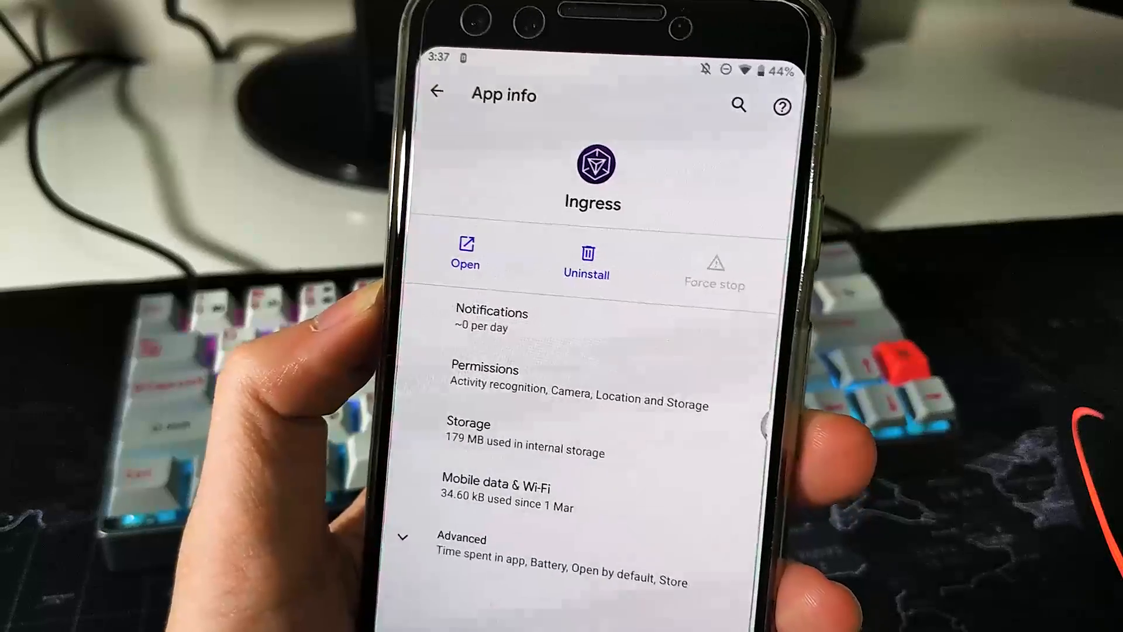
click(436, 93)
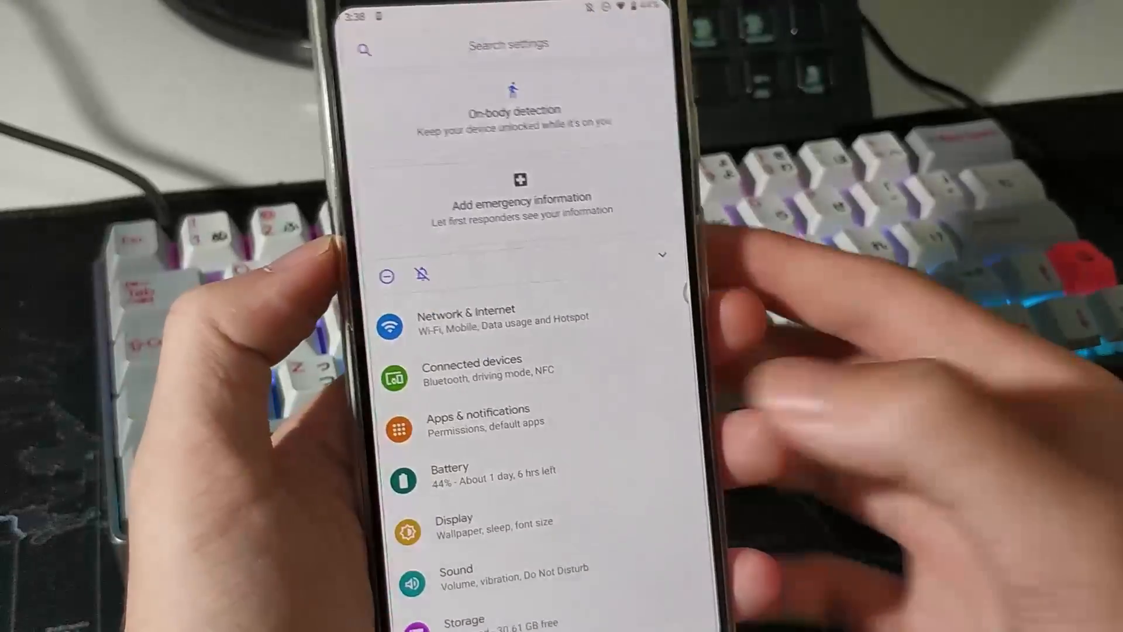
- In Privacy, set lock screen to 'Don't show notifications at all'
scroll(down, 3)
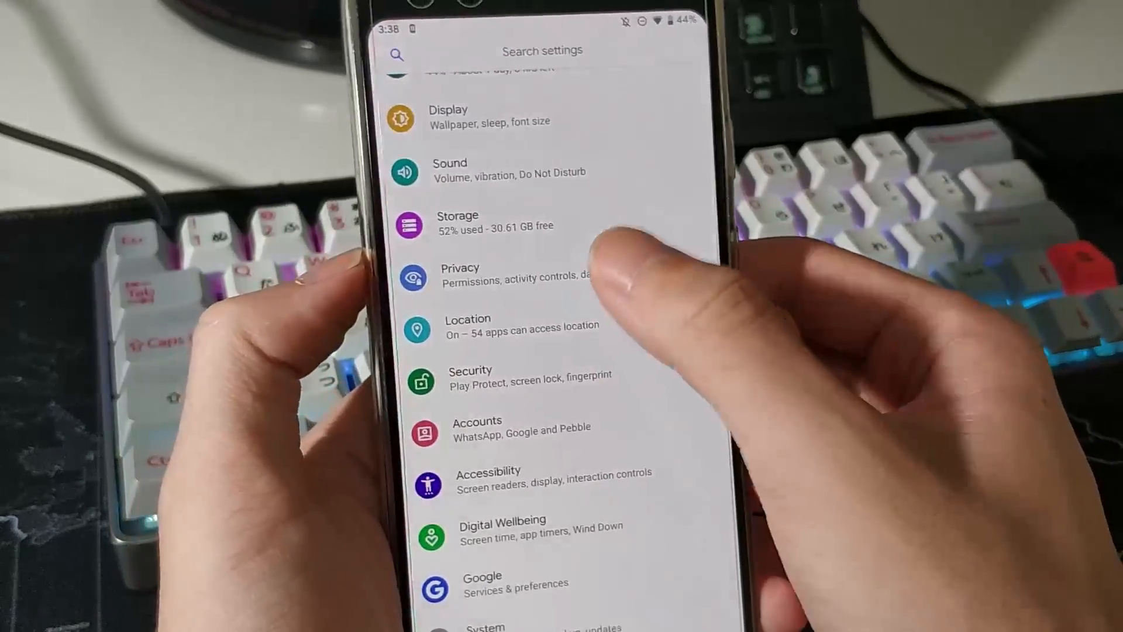
click(460, 277)
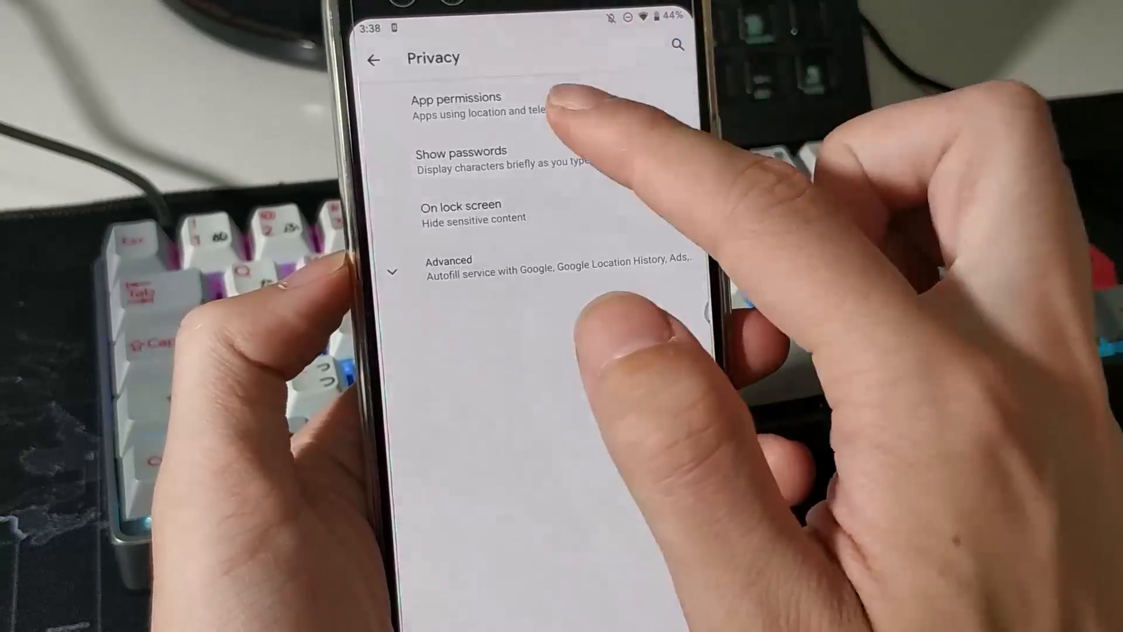
click(452, 104)
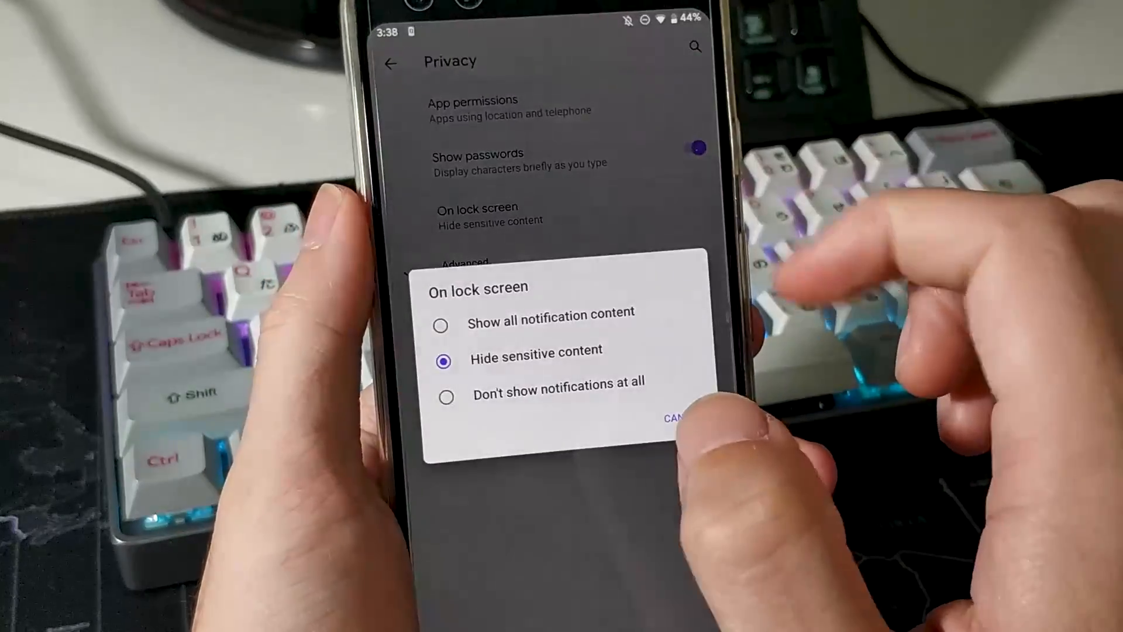
click(674, 417)
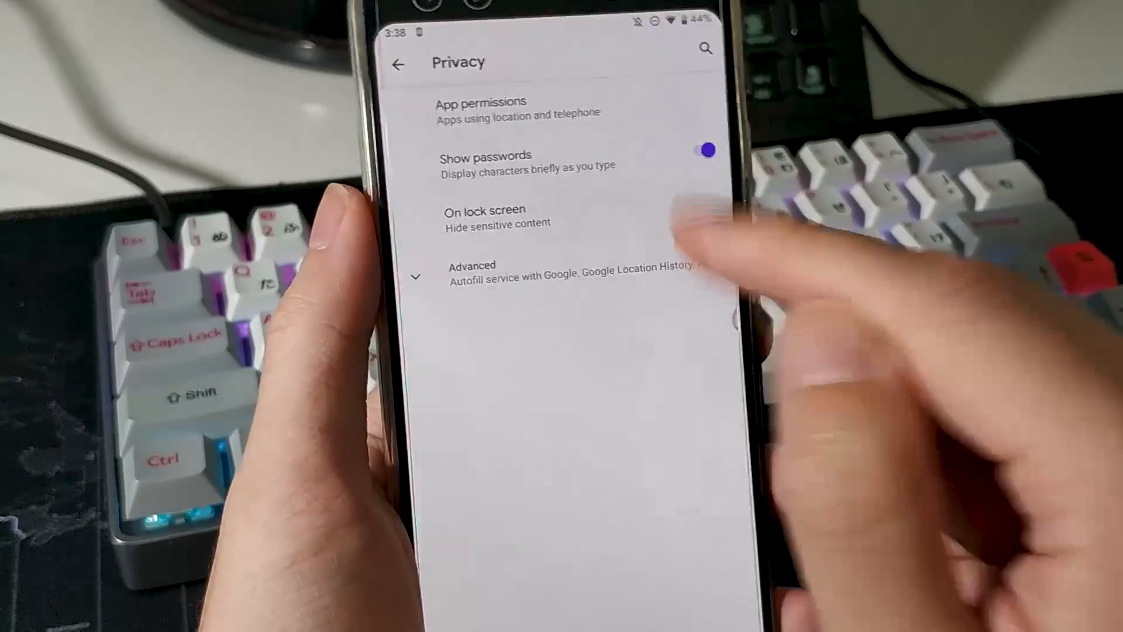
click(486, 215)
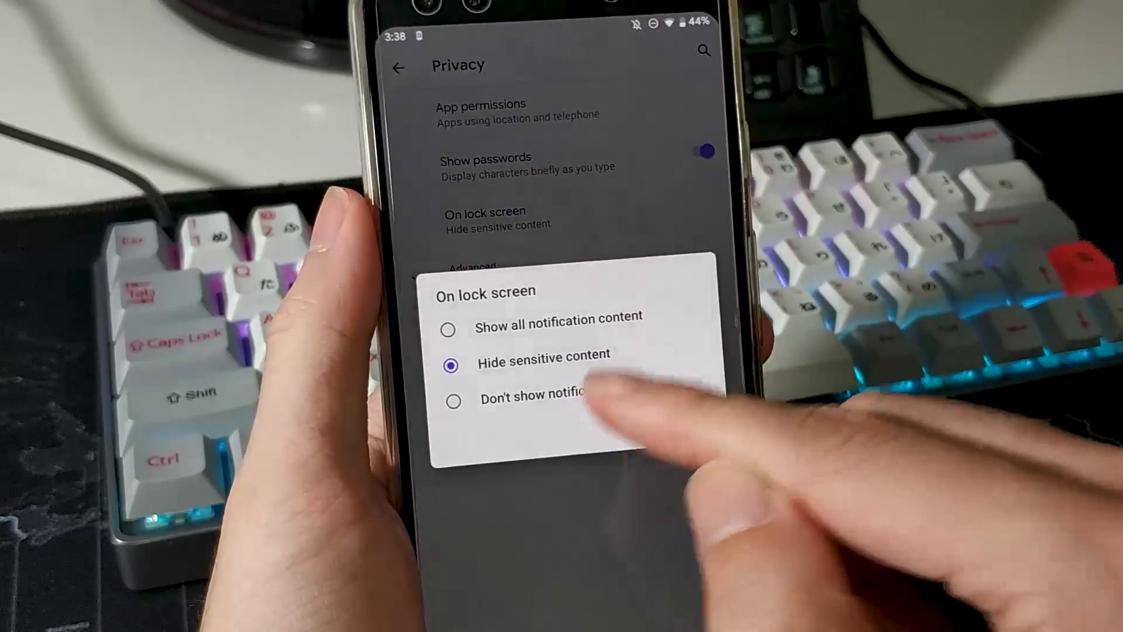
click(532, 398)
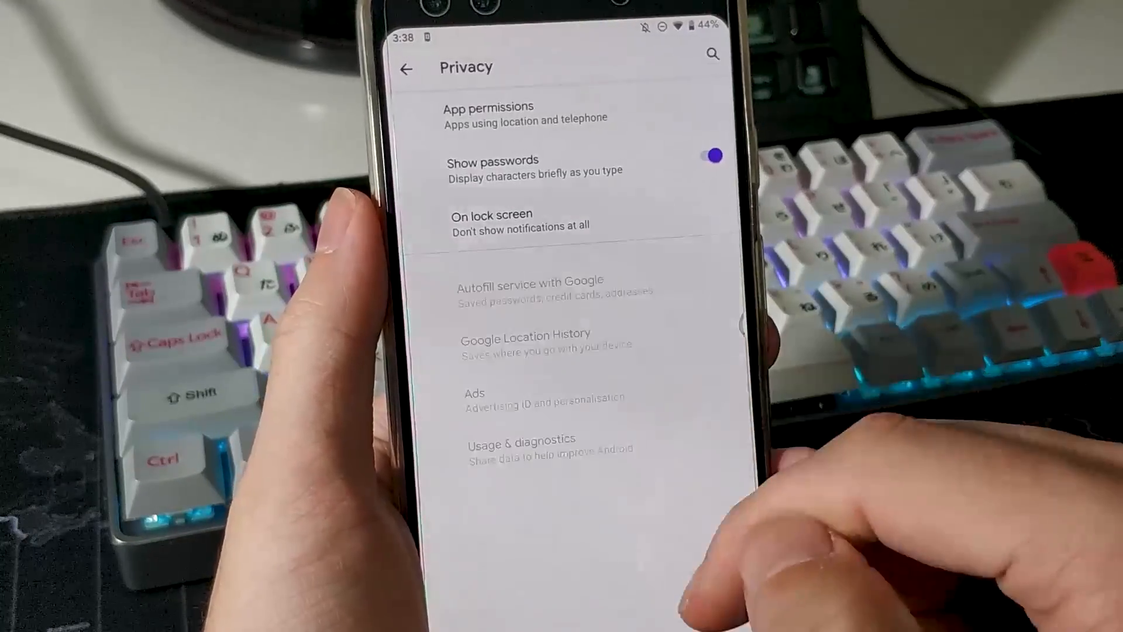
- Visit Autofill service settings, then open Usage & diagnostics
click(529, 286)
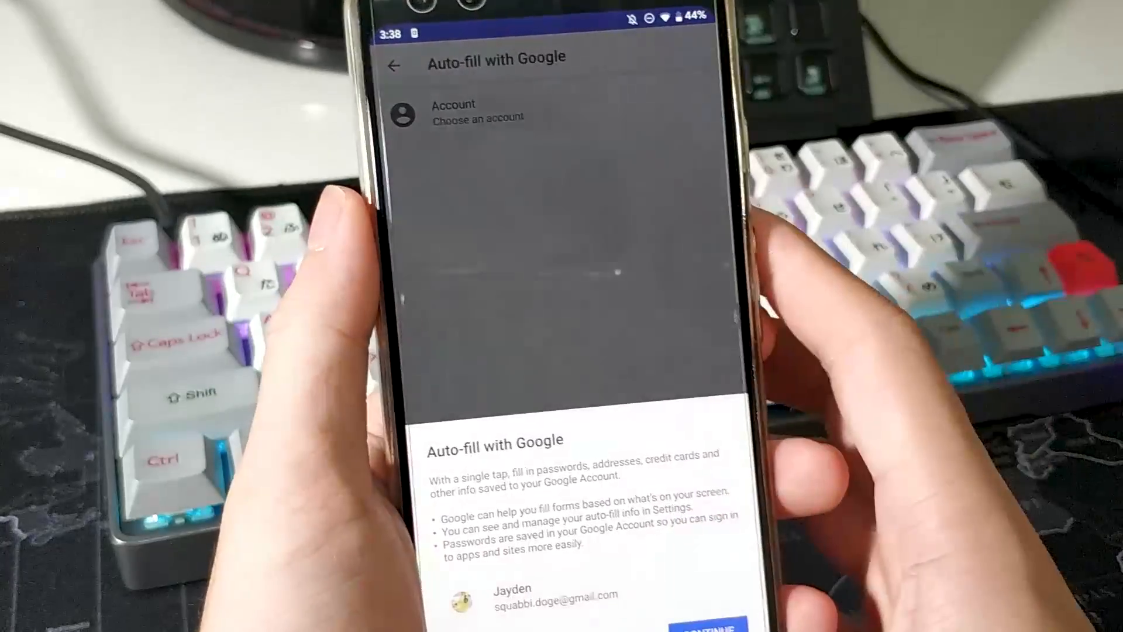
click(392, 66)
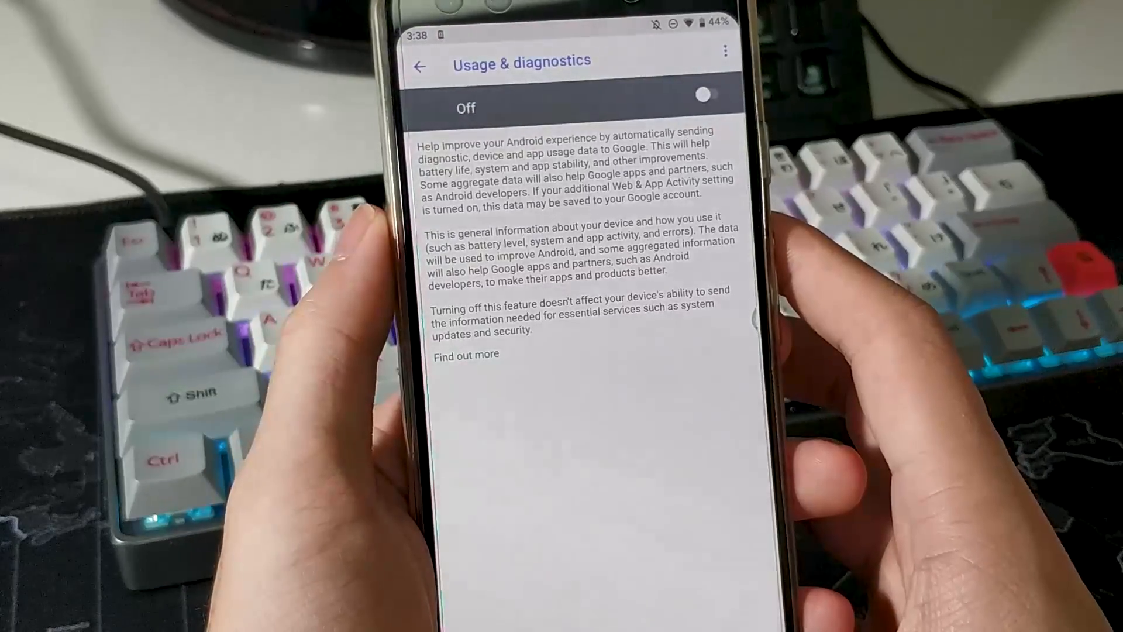
click(421, 67)
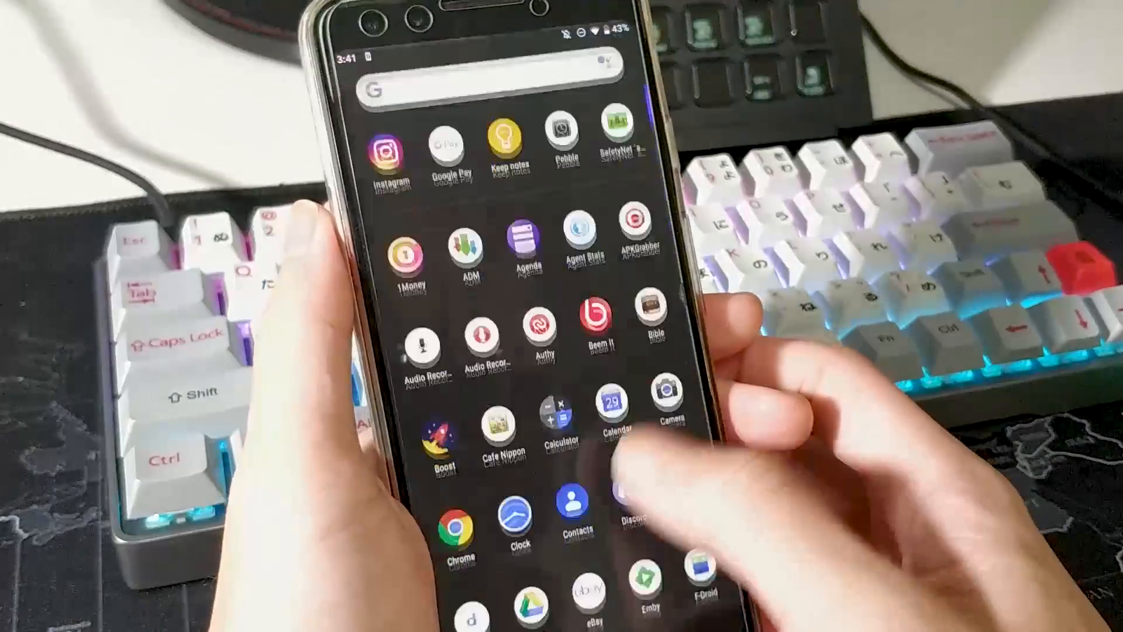
- Scroll through the app drawer's list of installed apps
scroll(down, 3)
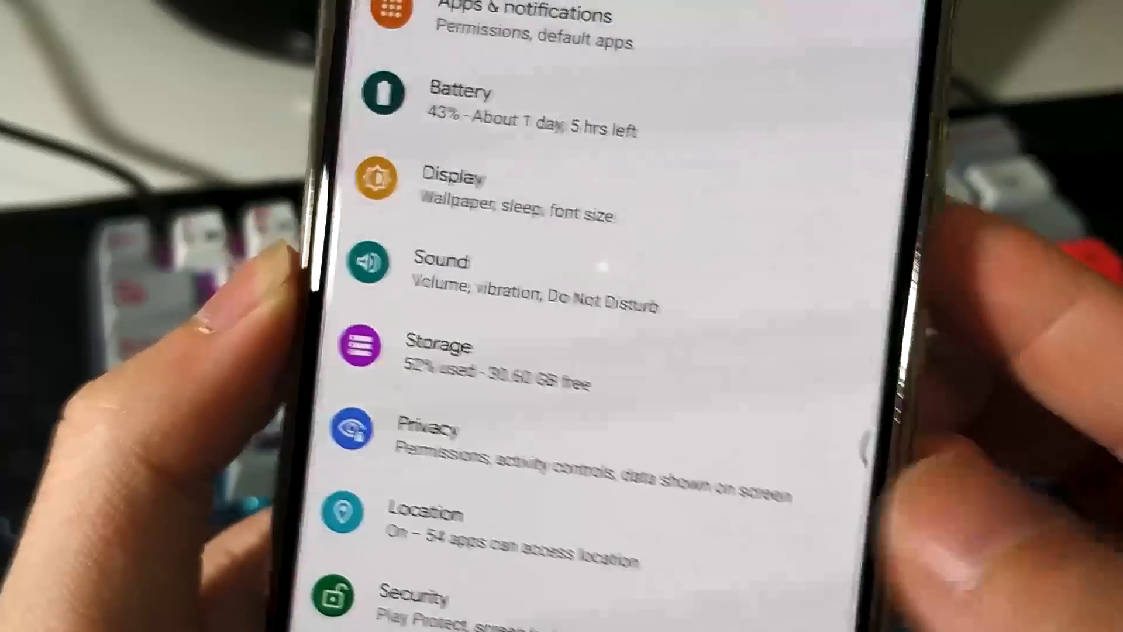
- Scroll down the main Settings list past Battery, Display, Storage and Privacy
scroll(down, 3)
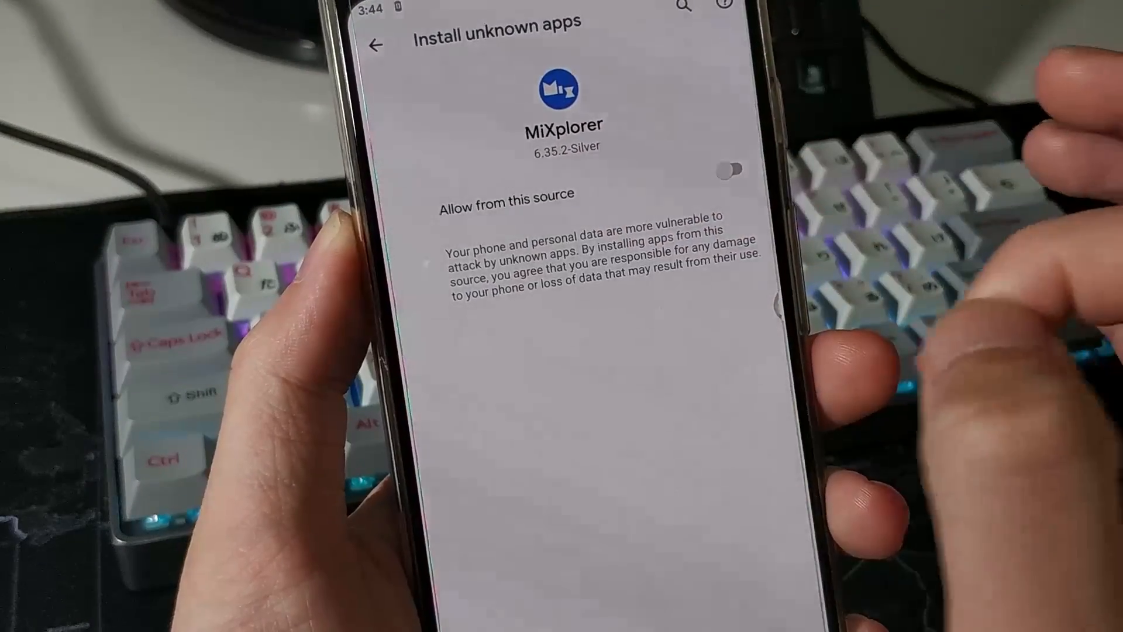
- Allow MiXplorer to install unknown apps, then install ACCA from the app-release APK
click(731, 169)
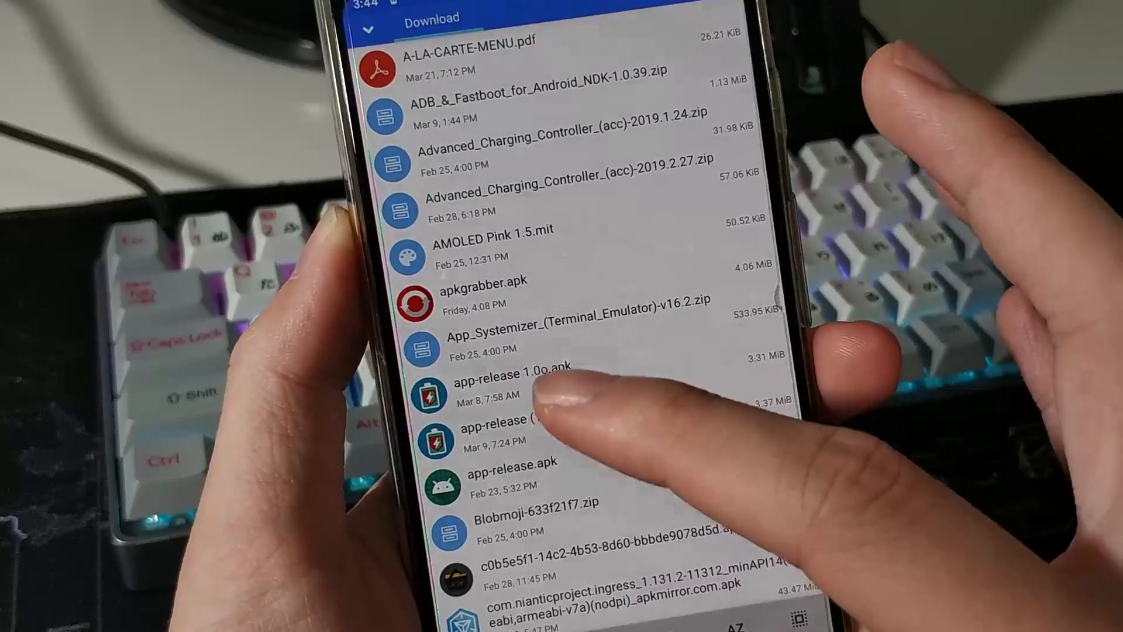
click(501, 379)
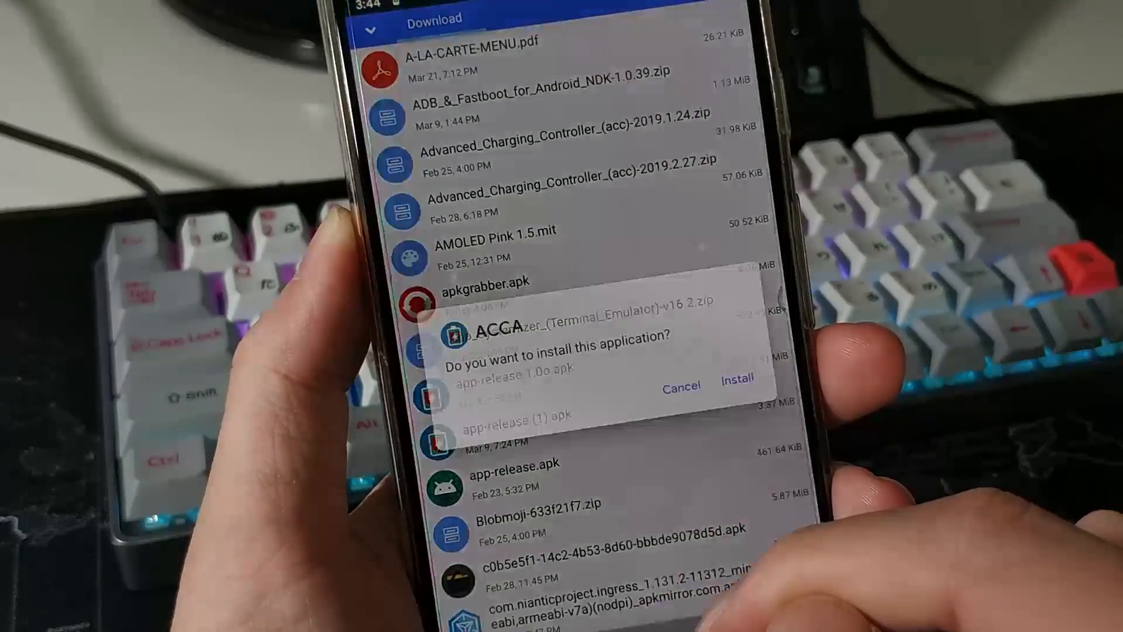
click(736, 379)
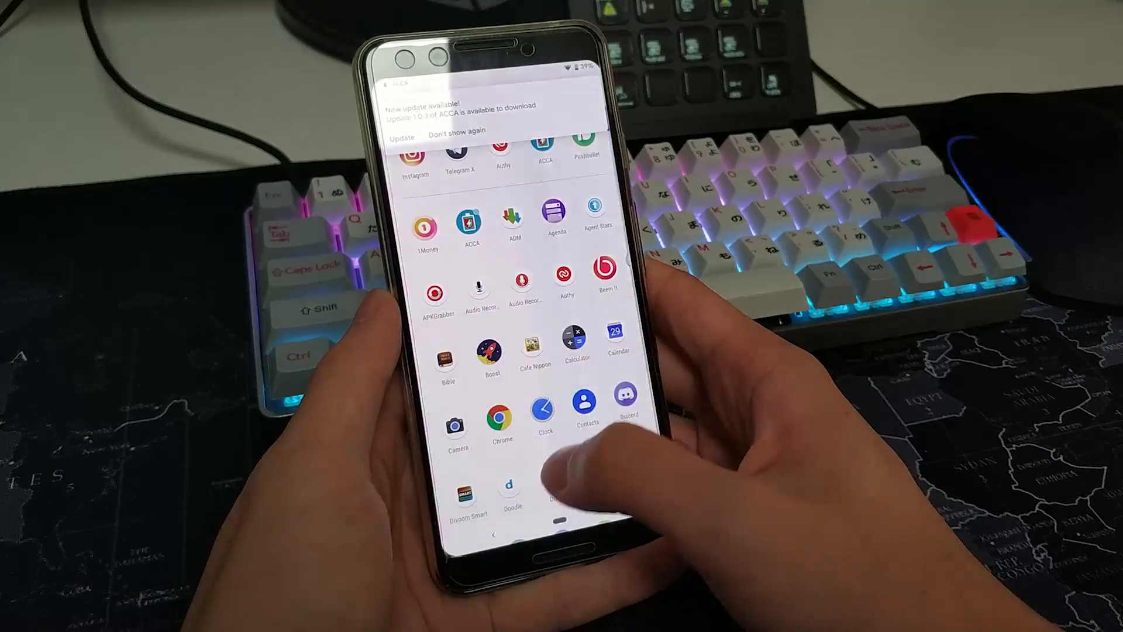
- Choose Don't show again on the ACCA update notice and scroll the app drawer
click(472, 220)
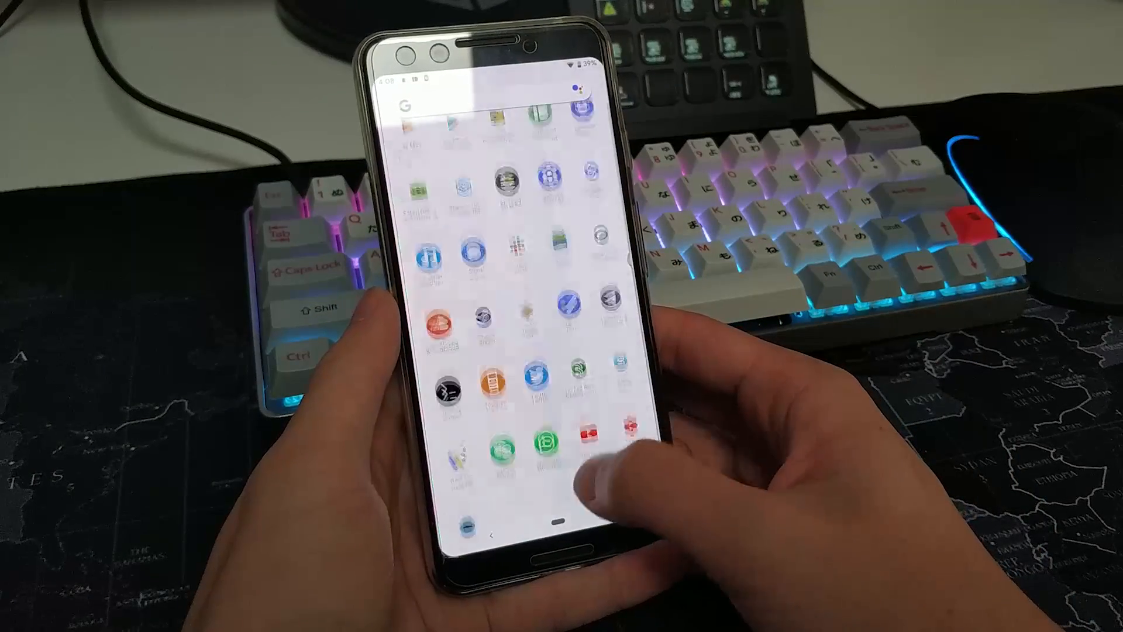
scroll(down, 3)
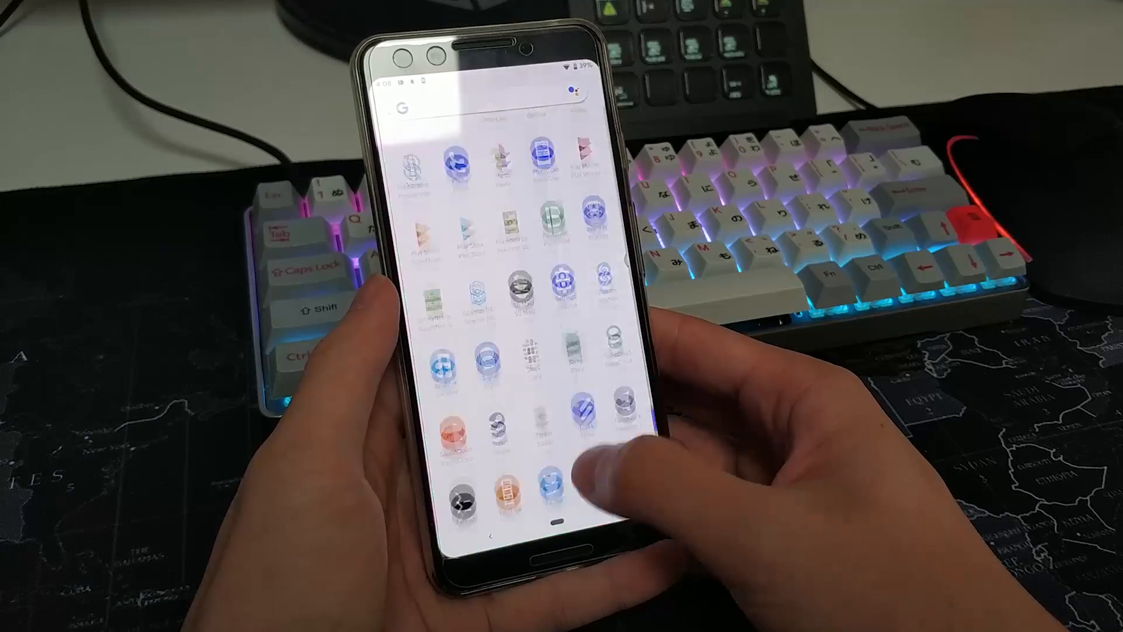